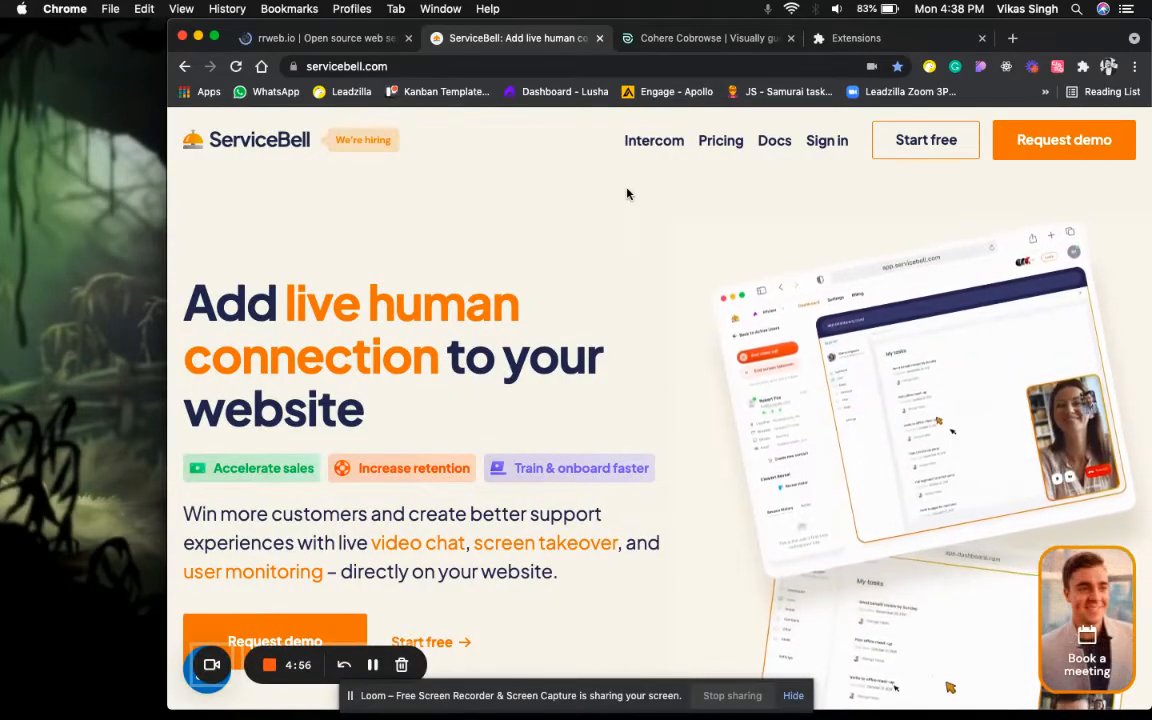
Browse the rrweb.io and ServiceBell pages, then bring up the Cohere Cobrowse page
click(320, 38)
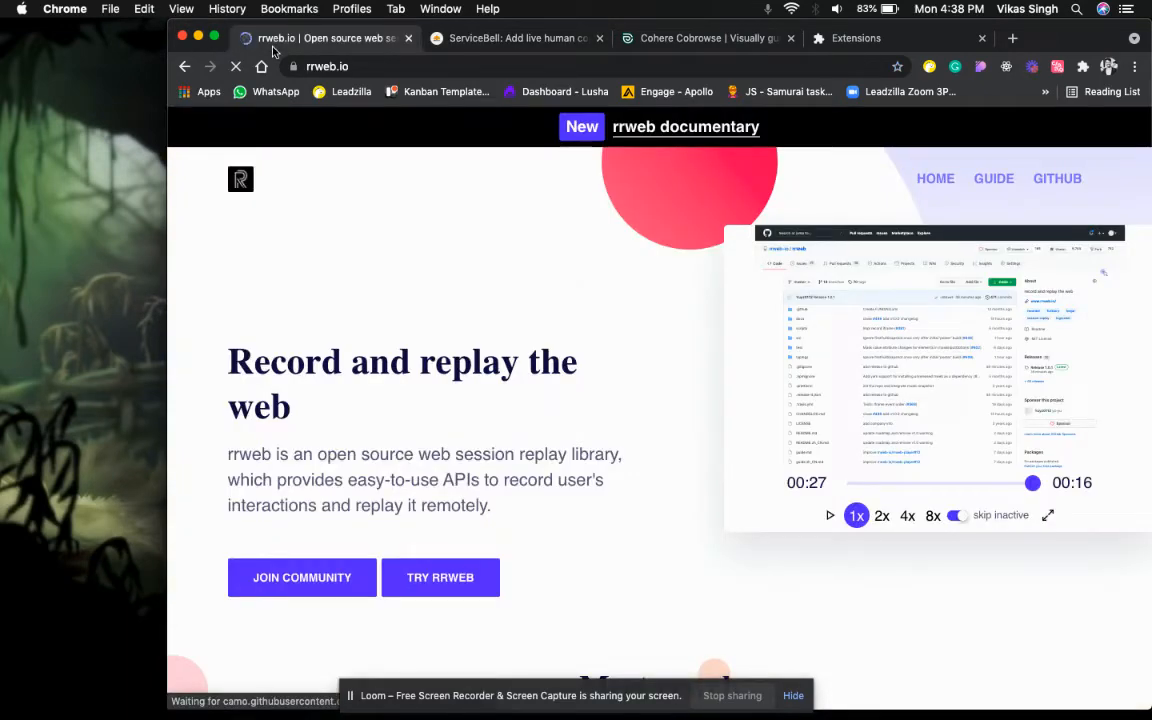
click(510, 38)
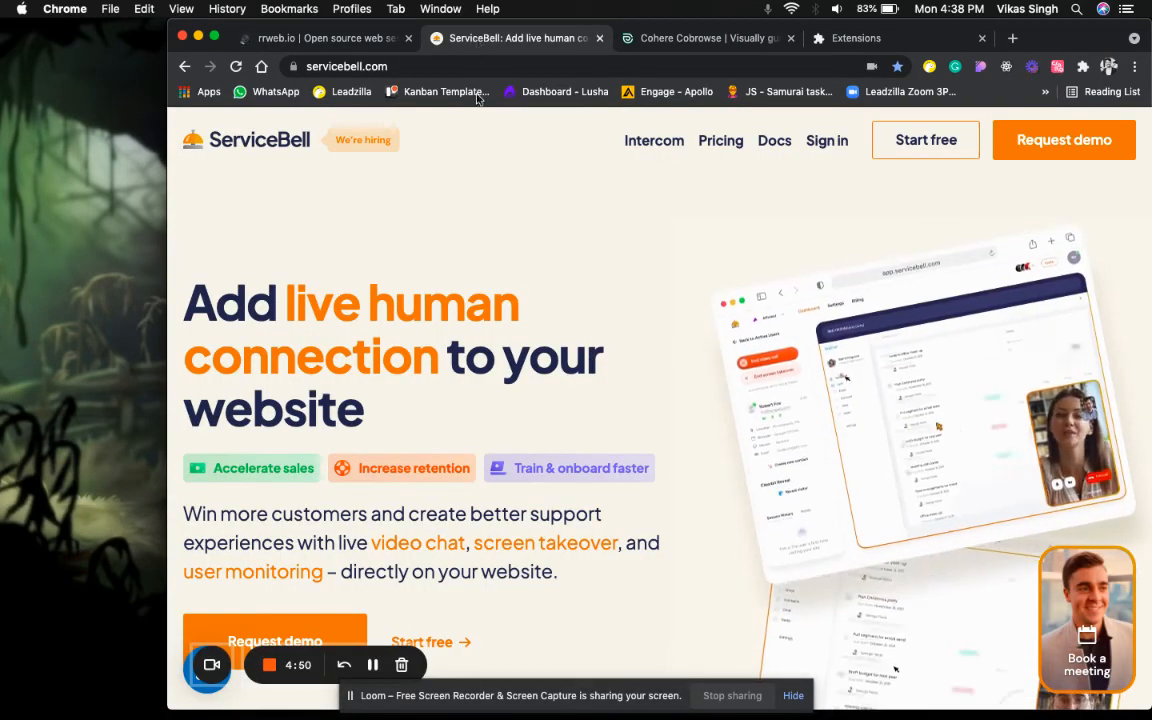
scroll(up, 3)
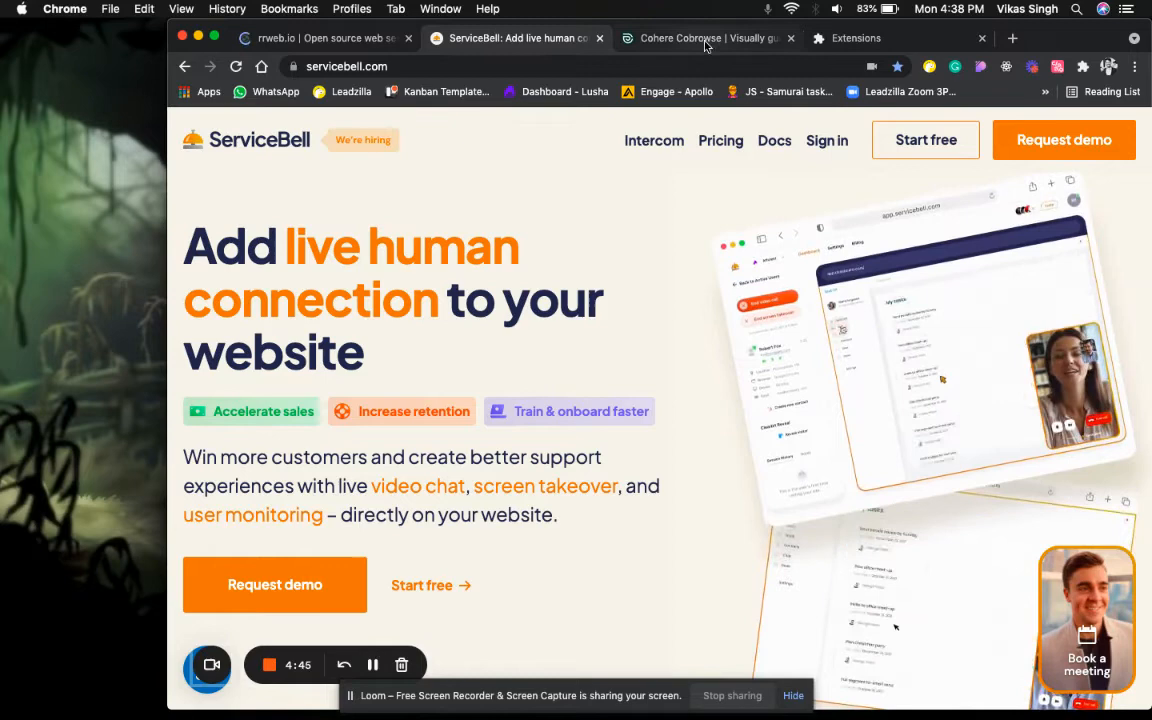
click(704, 38)
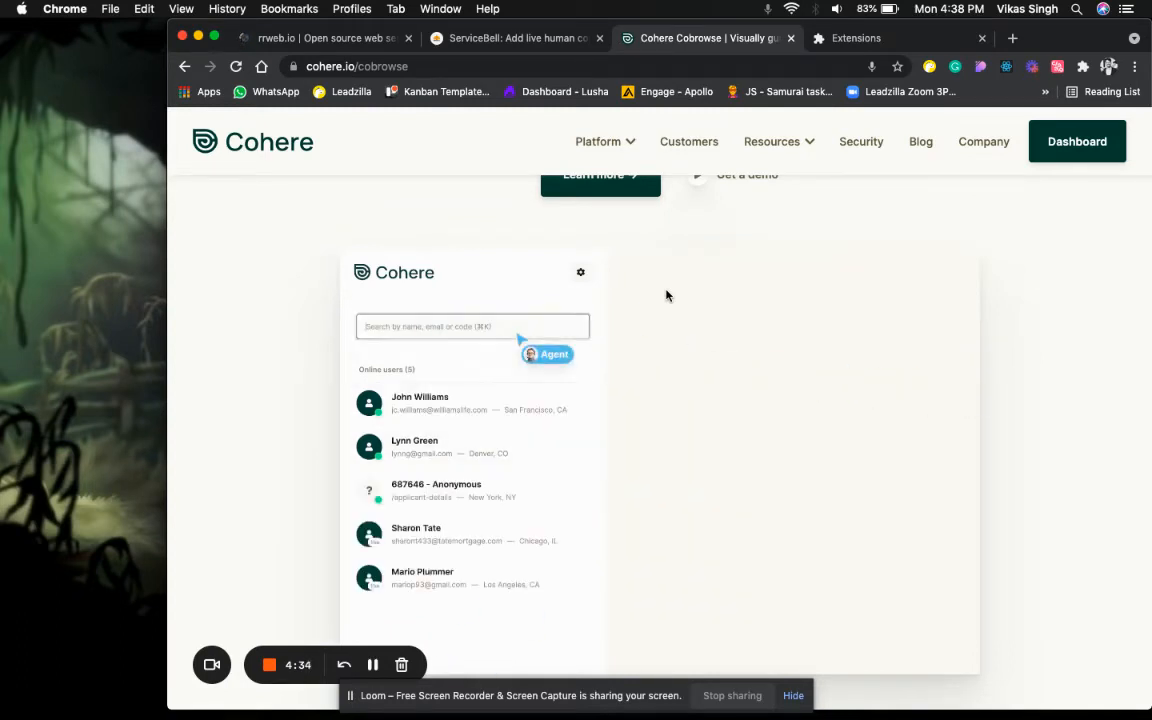
text(lynn)
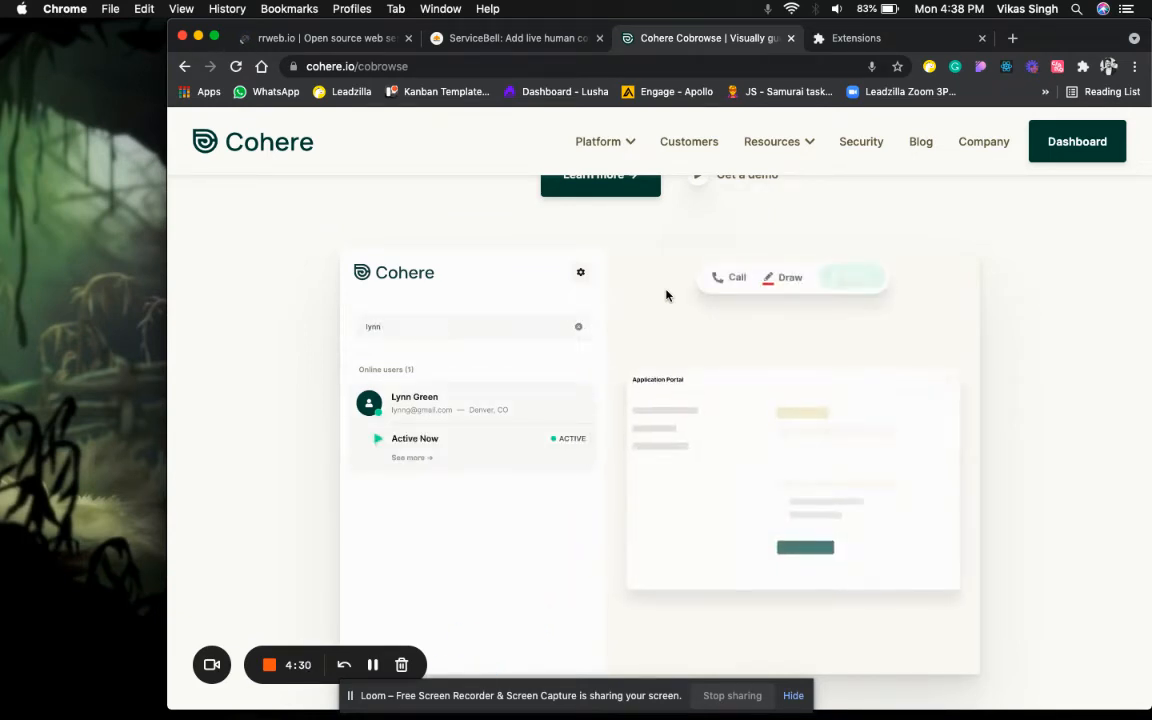
click(578, 326)
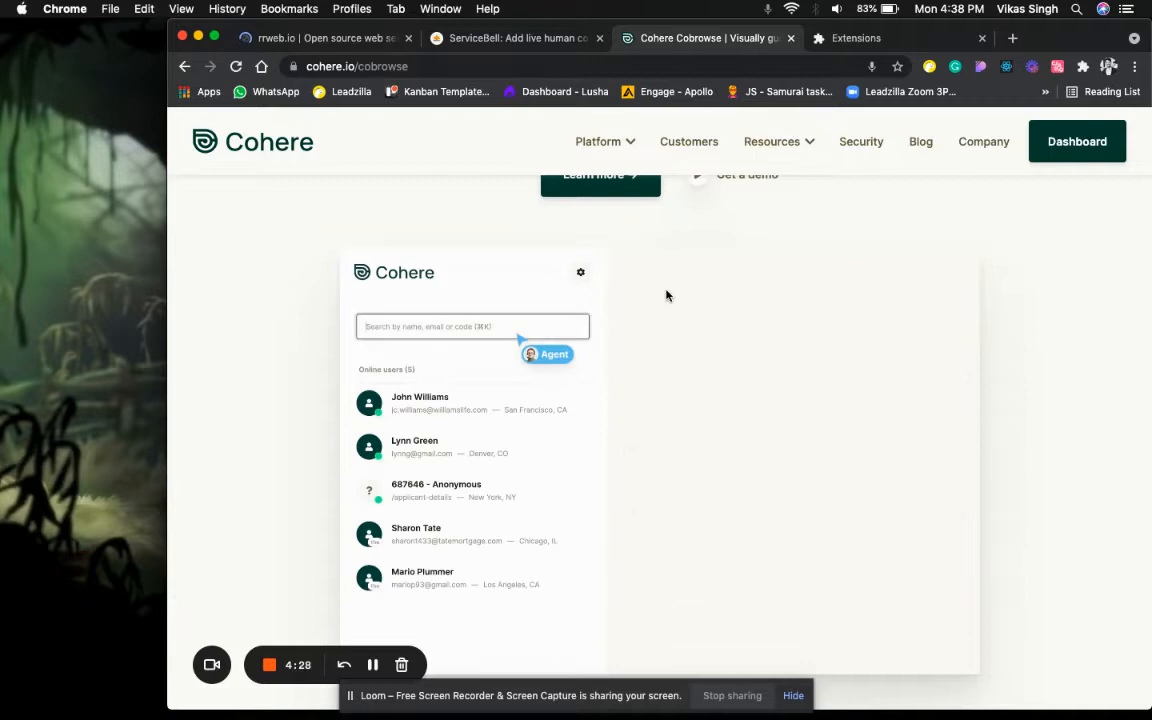
text(lynn)
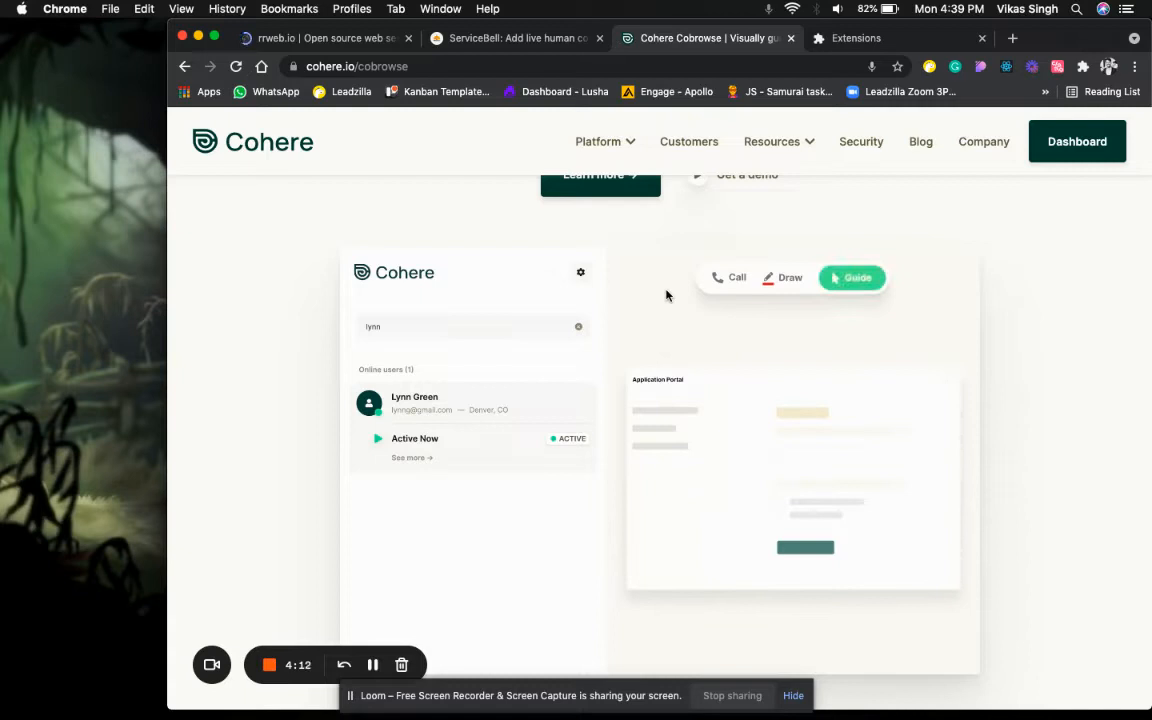
click(578, 326)
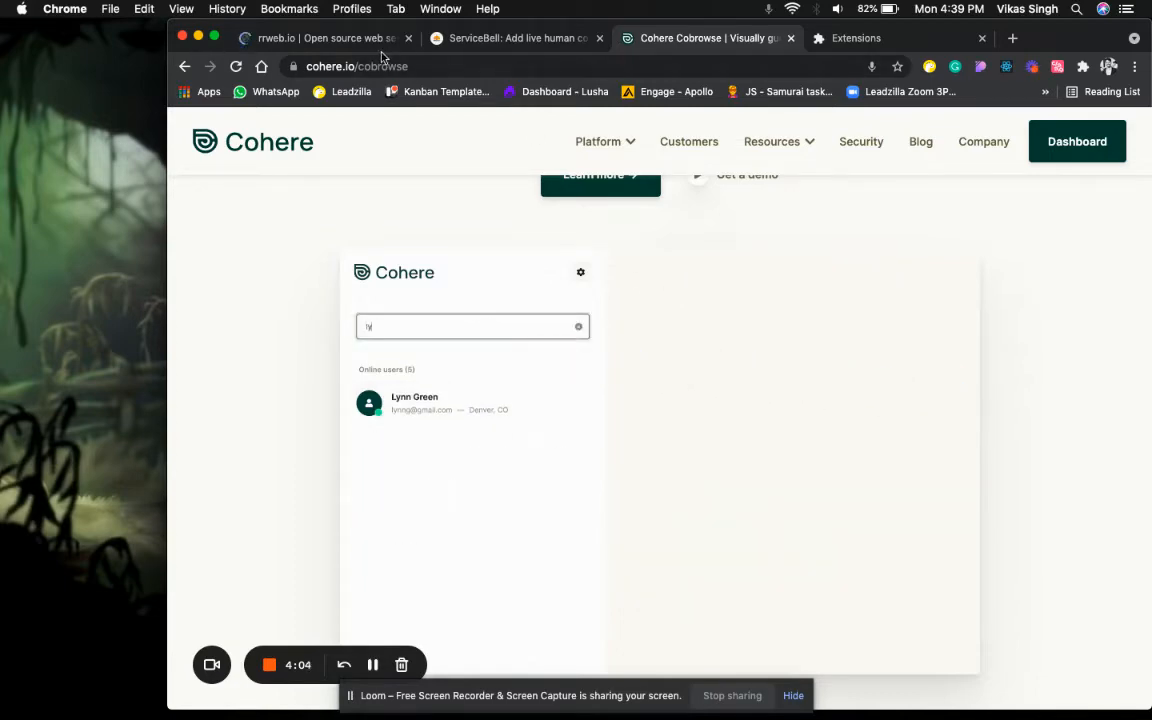
click(510, 38)
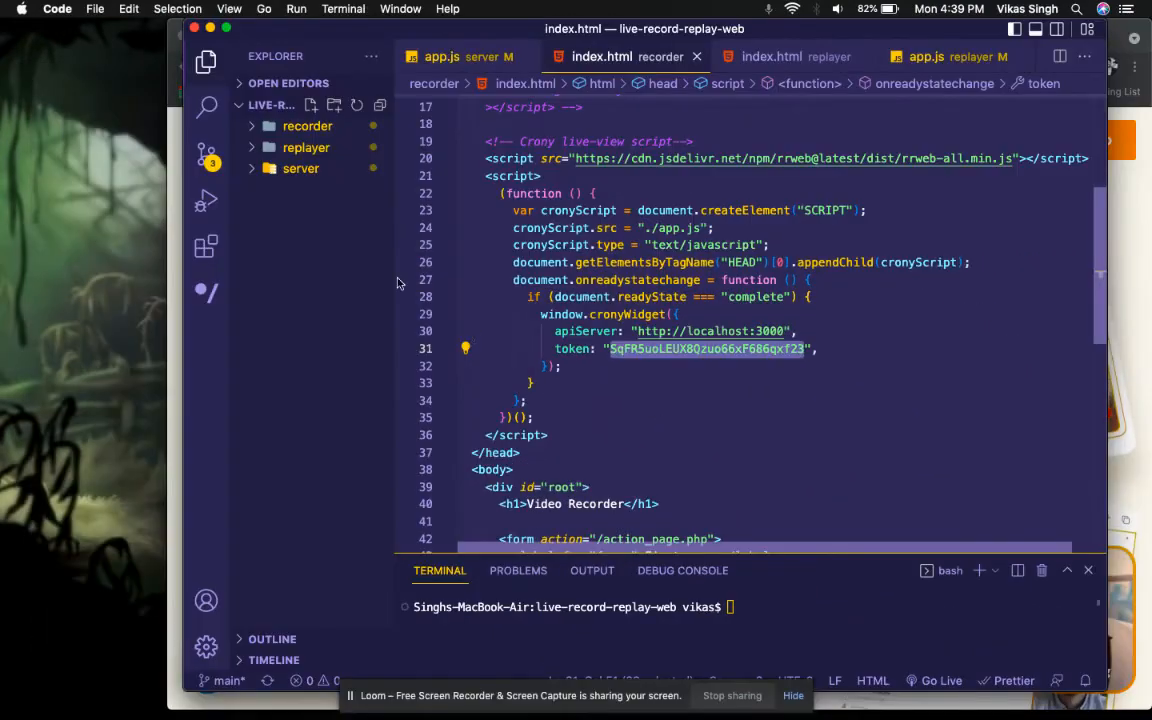
mouse_move(306, 148)
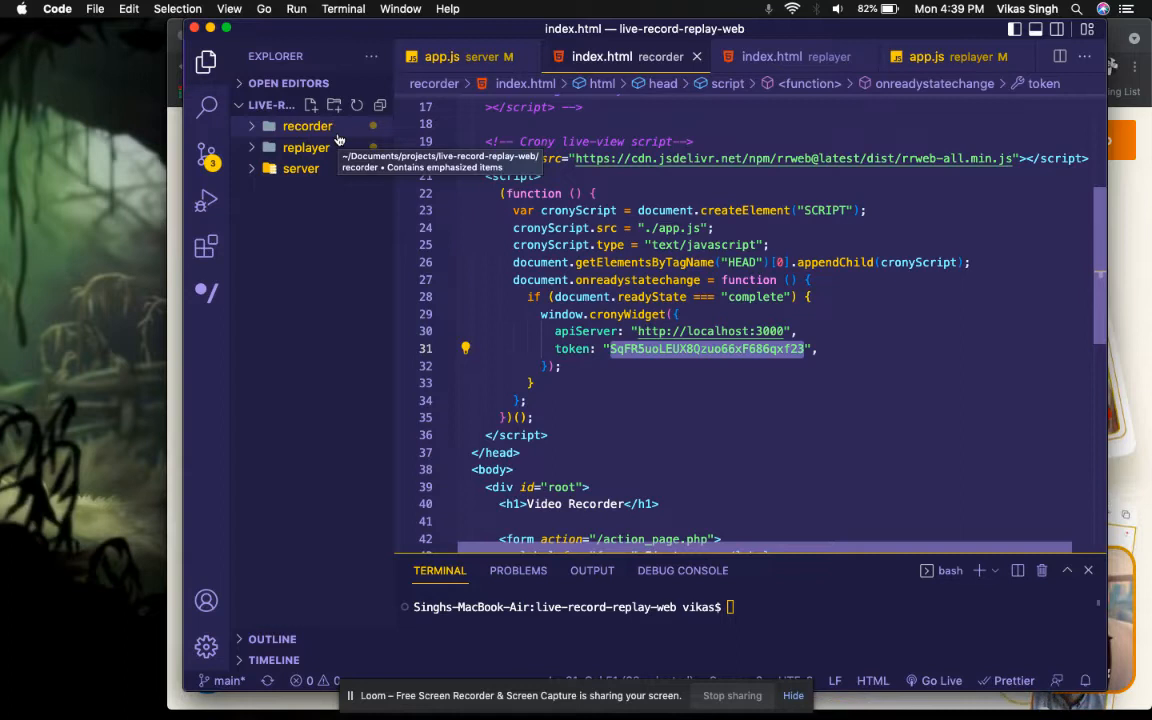
mouse_move(300, 168)
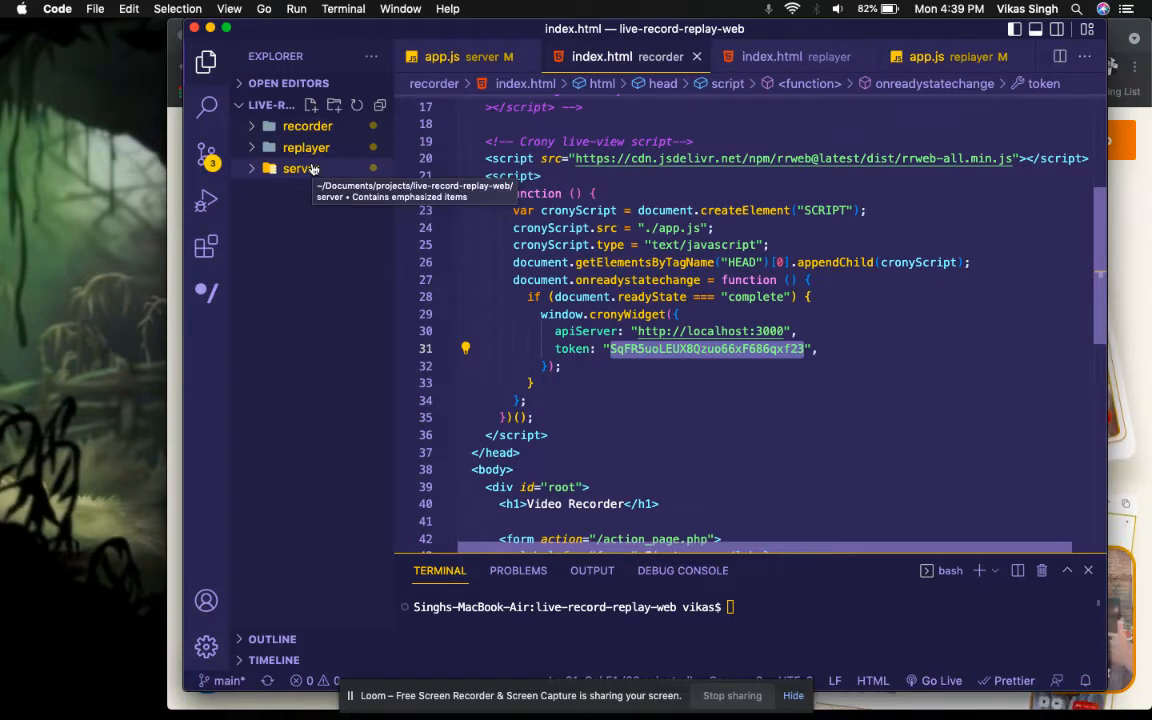
Attempt npm start at the project root, clear the terminal, and move into the server folder
text(np)
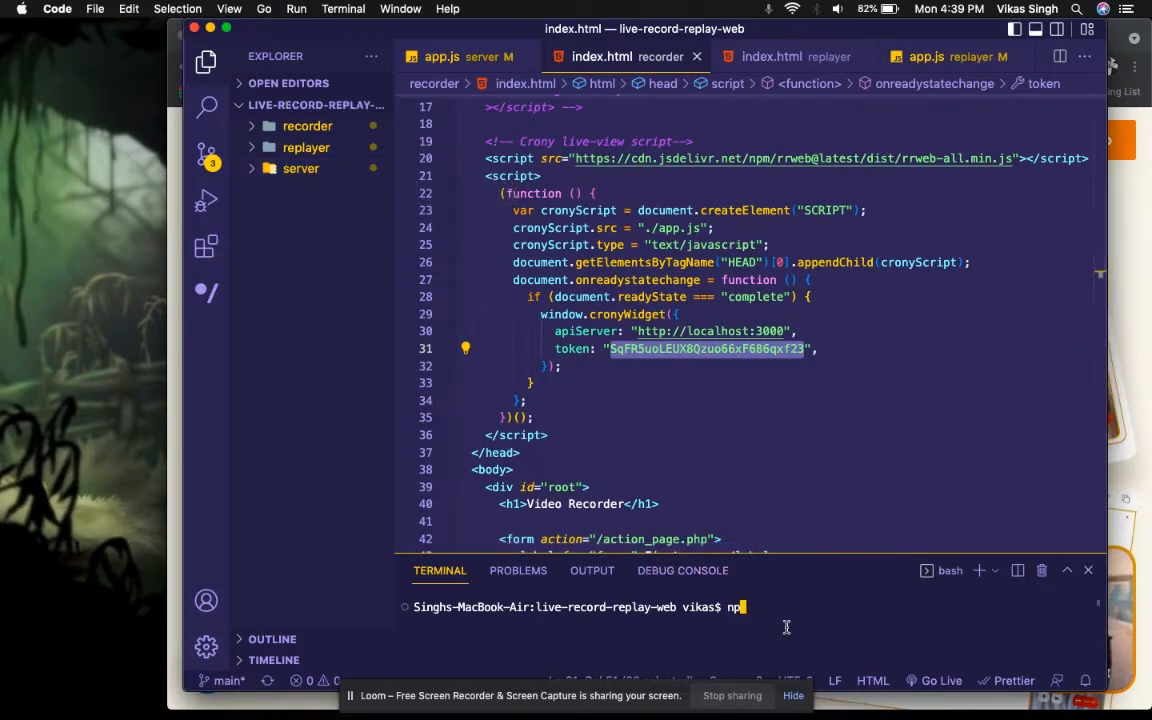
key(Return)
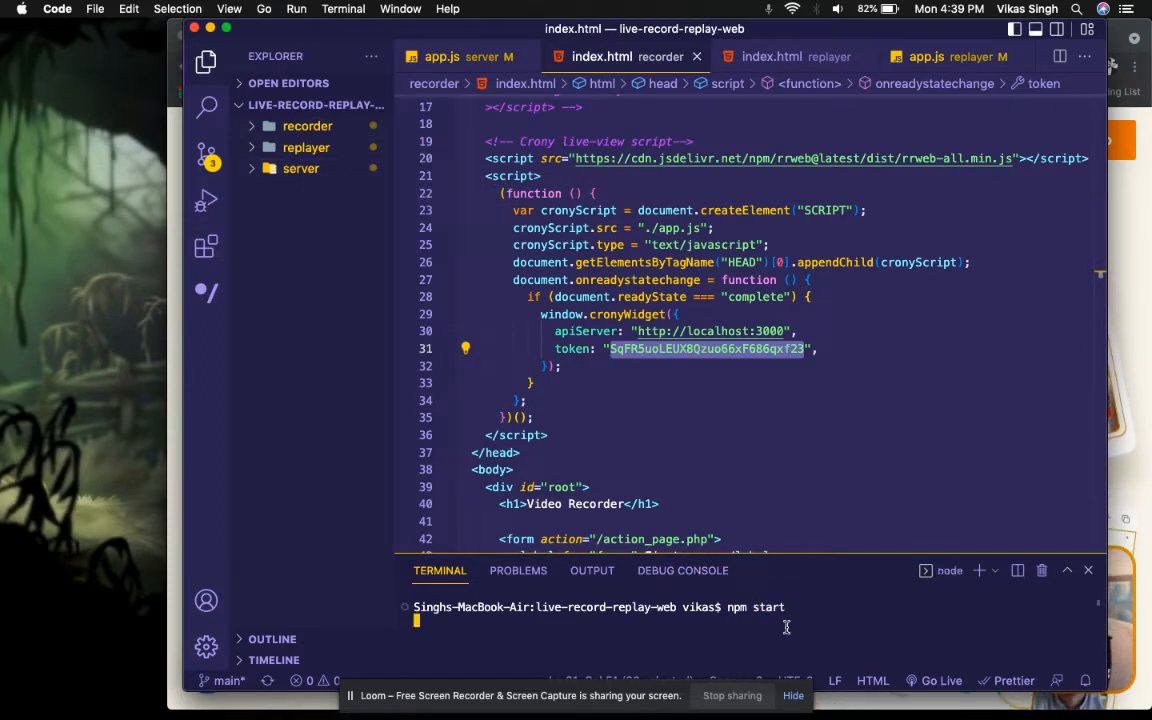
key(Return)
text(cd s)
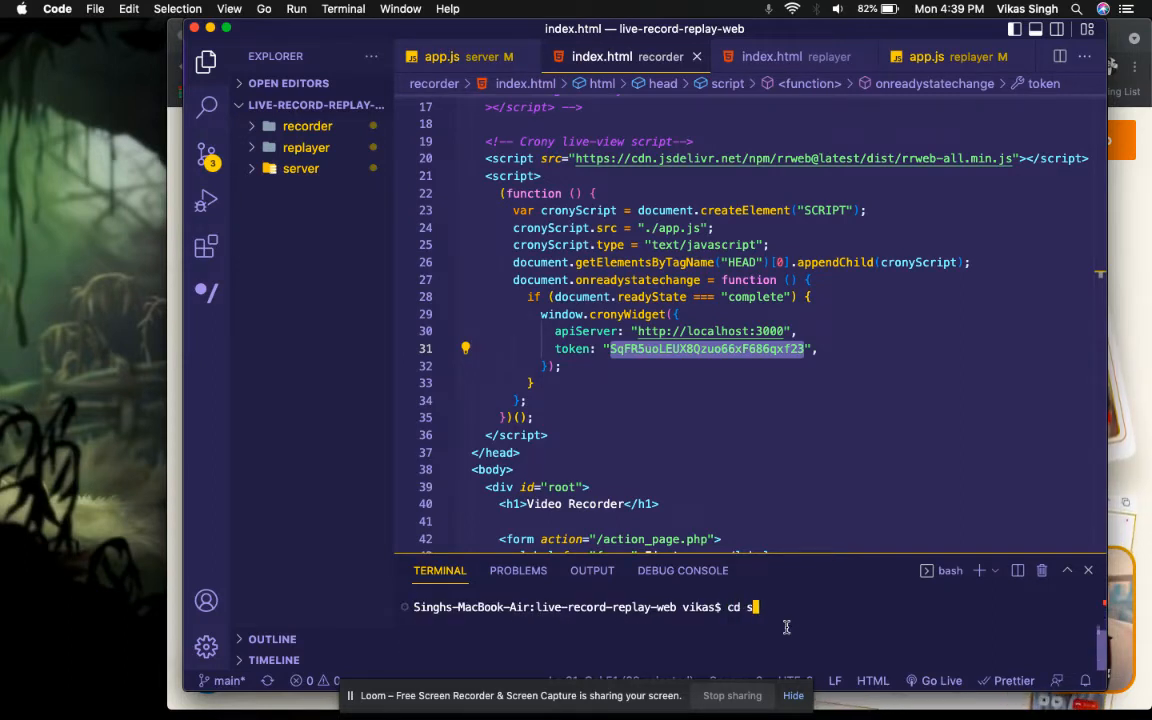
key(Return)
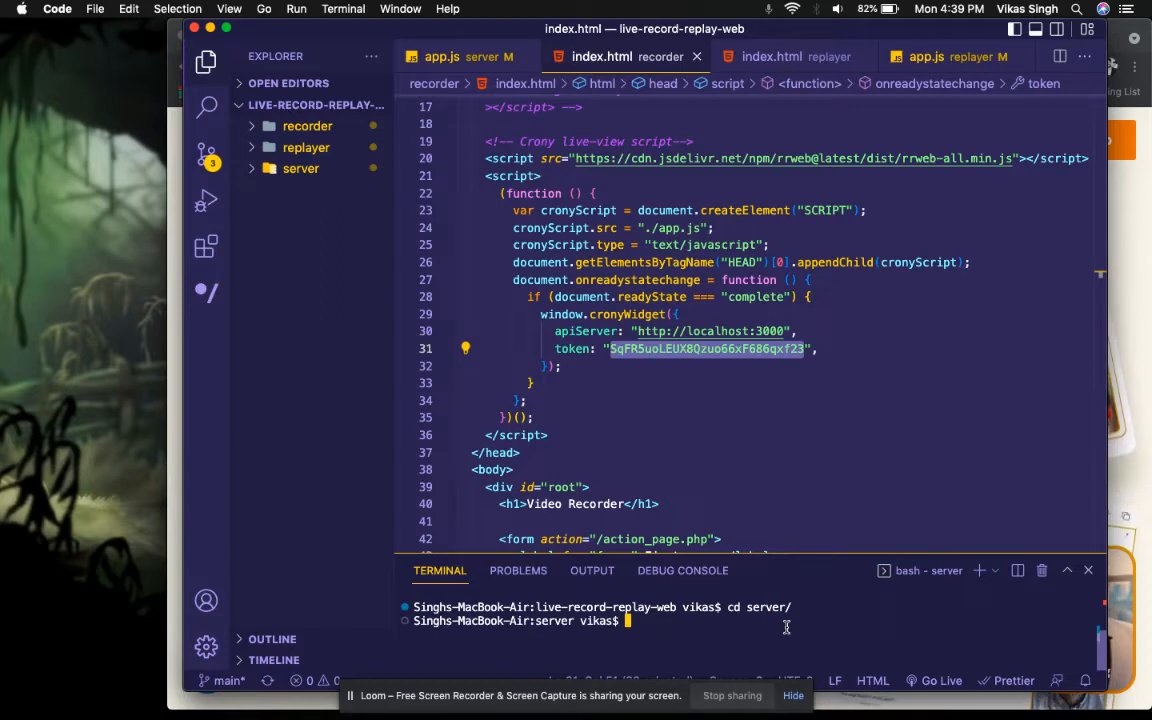
Run npm start in the server folder to launch the socket.io server
text(npm)
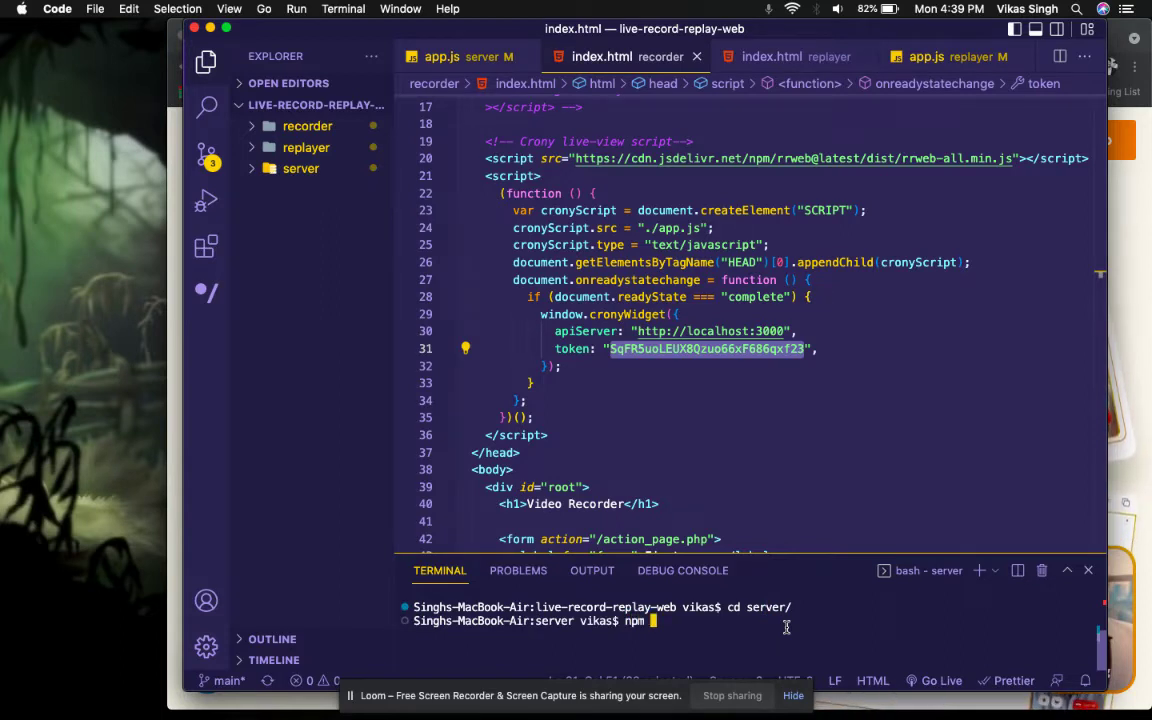
text(ins)
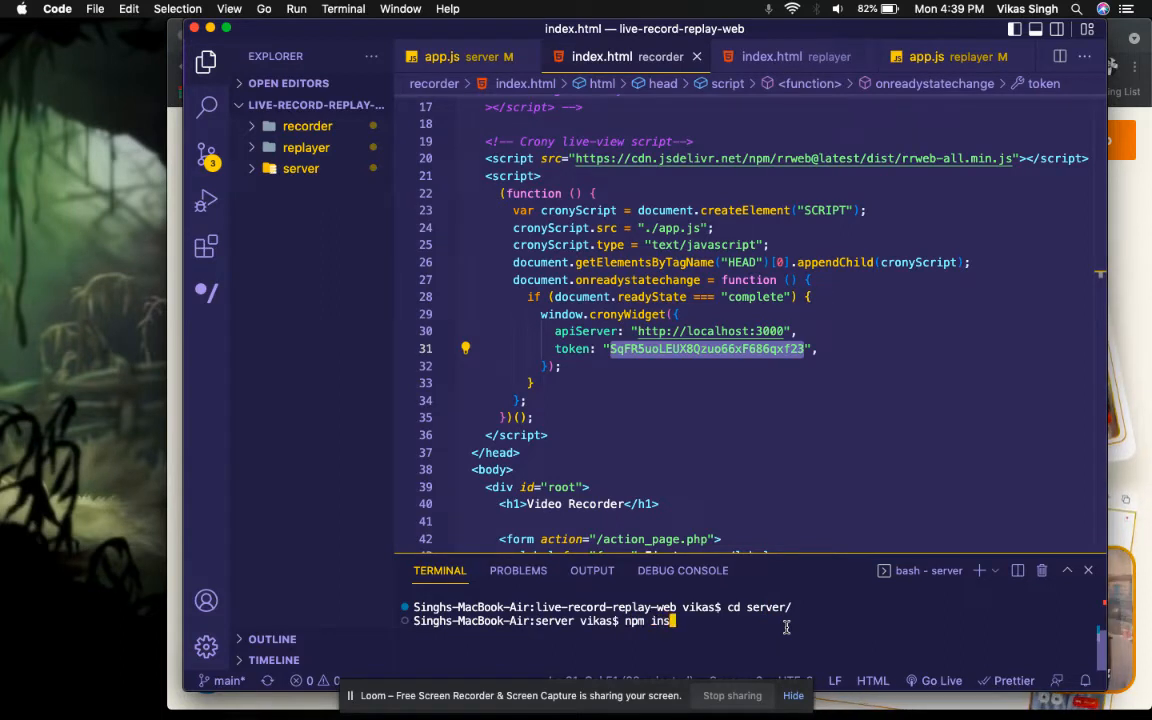
key(Backspace)
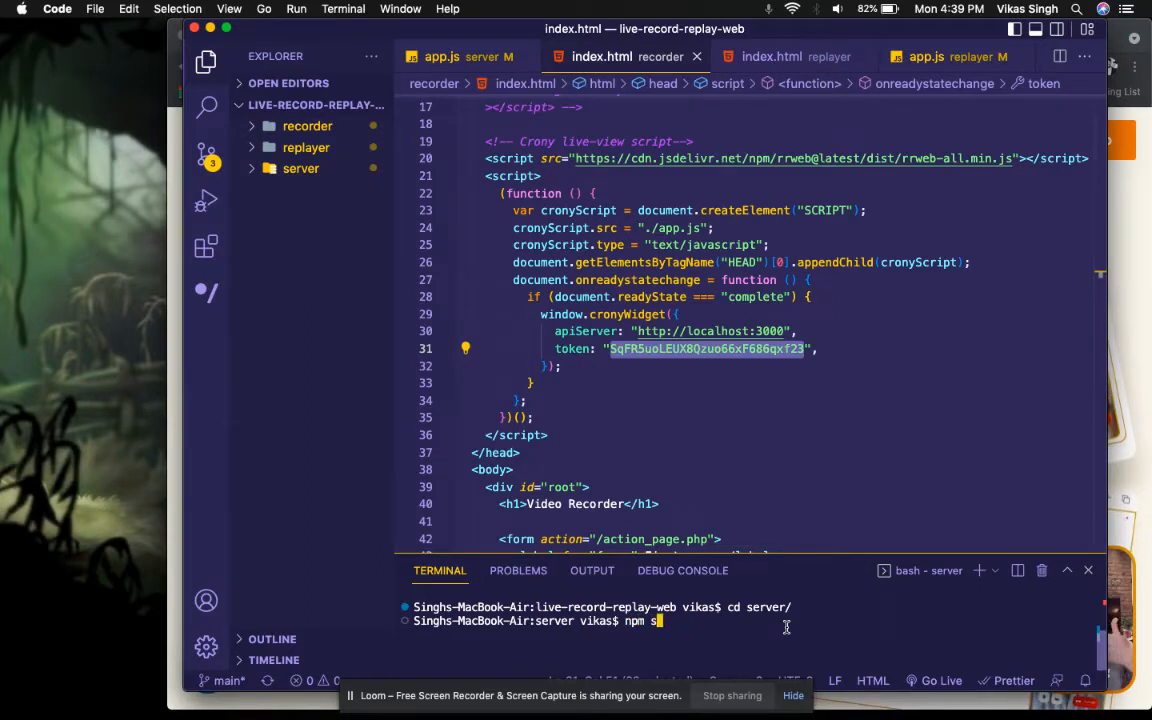
key(Return)
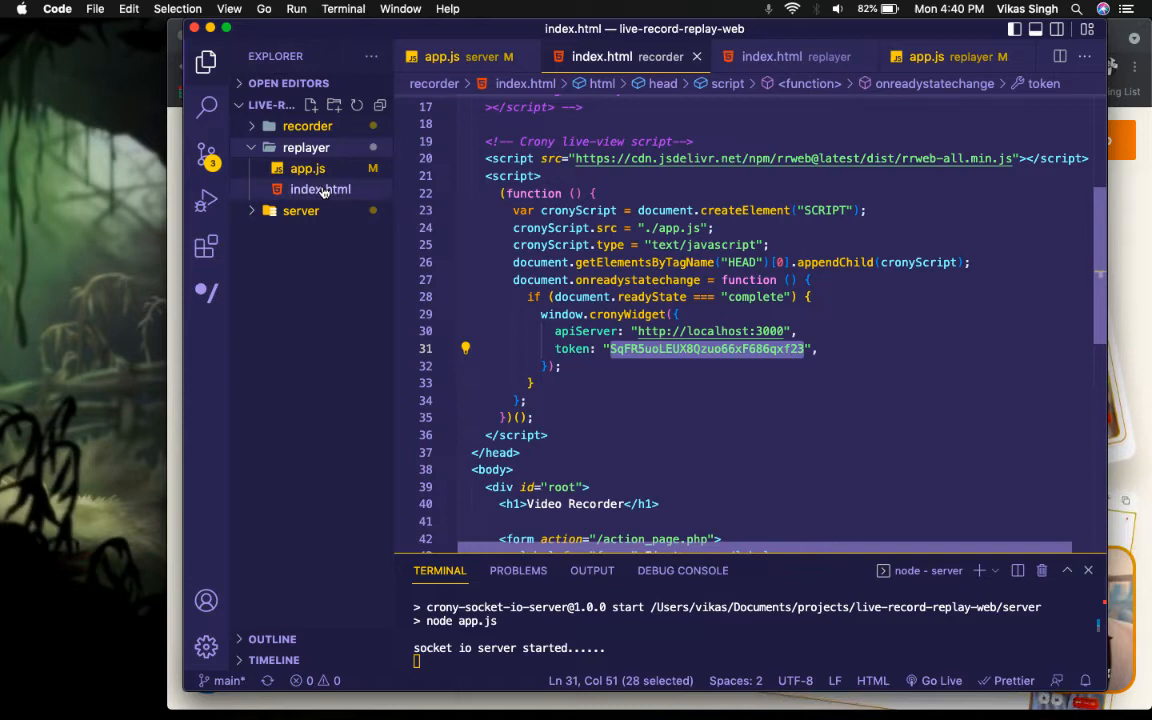
View the replayer's index.html and app.js, then open the recorder folder's index.html
click(792, 56)
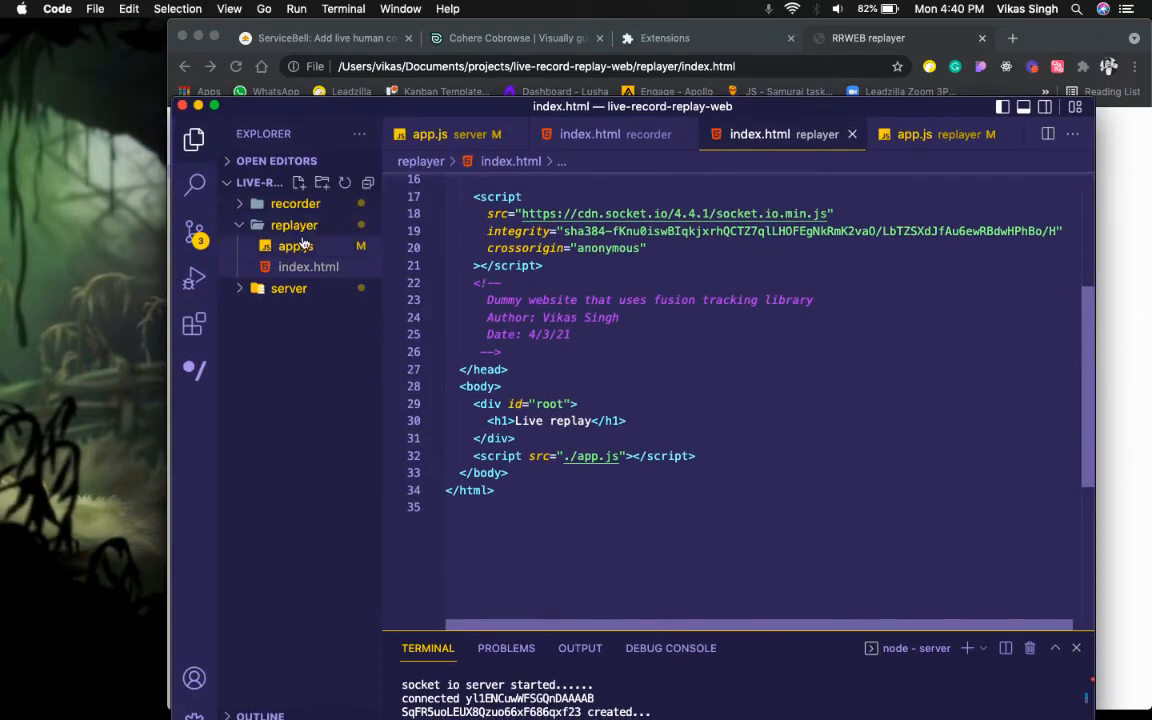
click(898, 134)
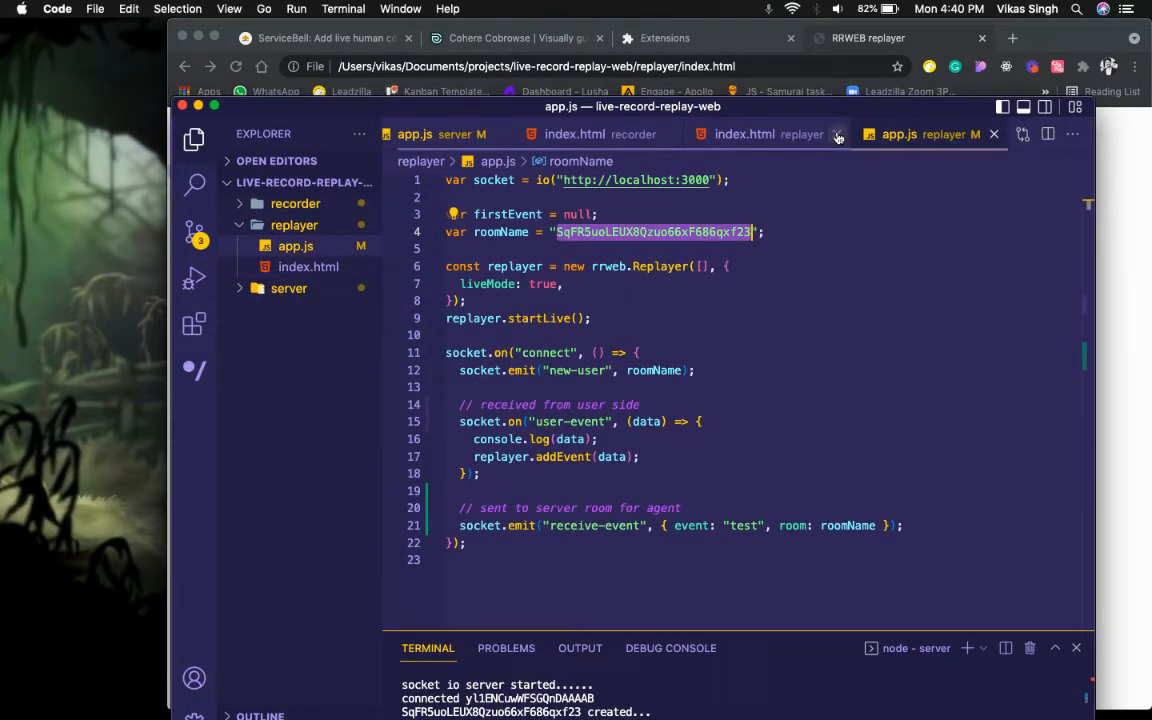
click(838, 134)
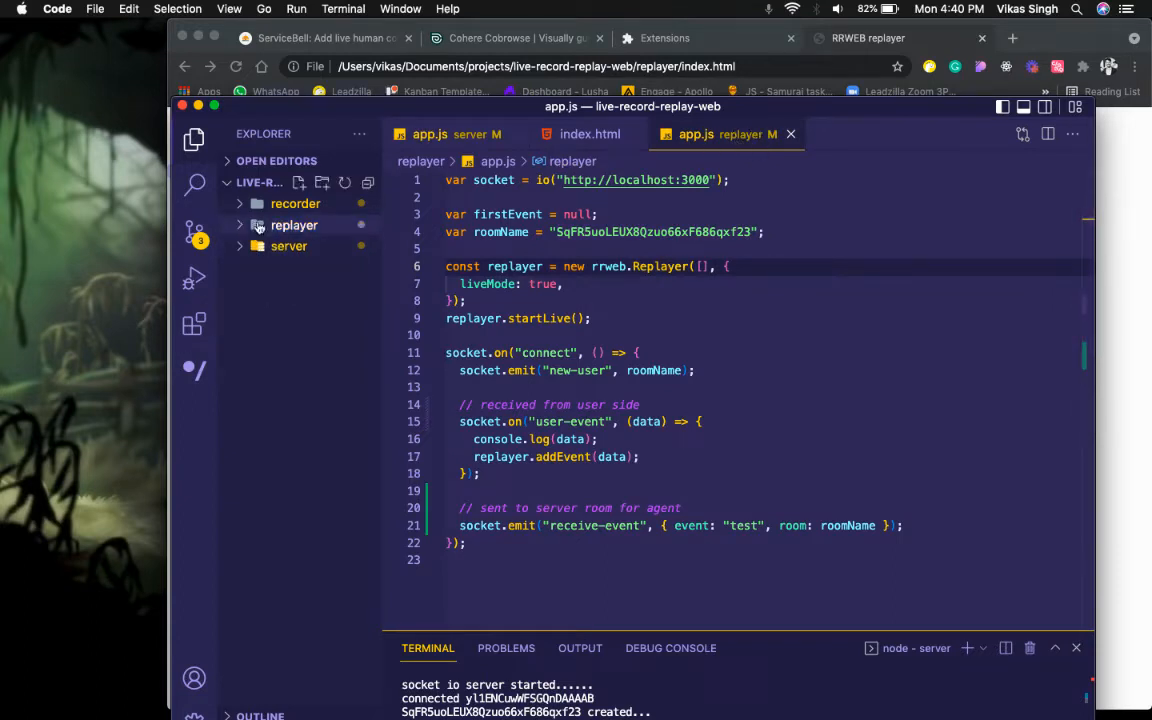
click(294, 204)
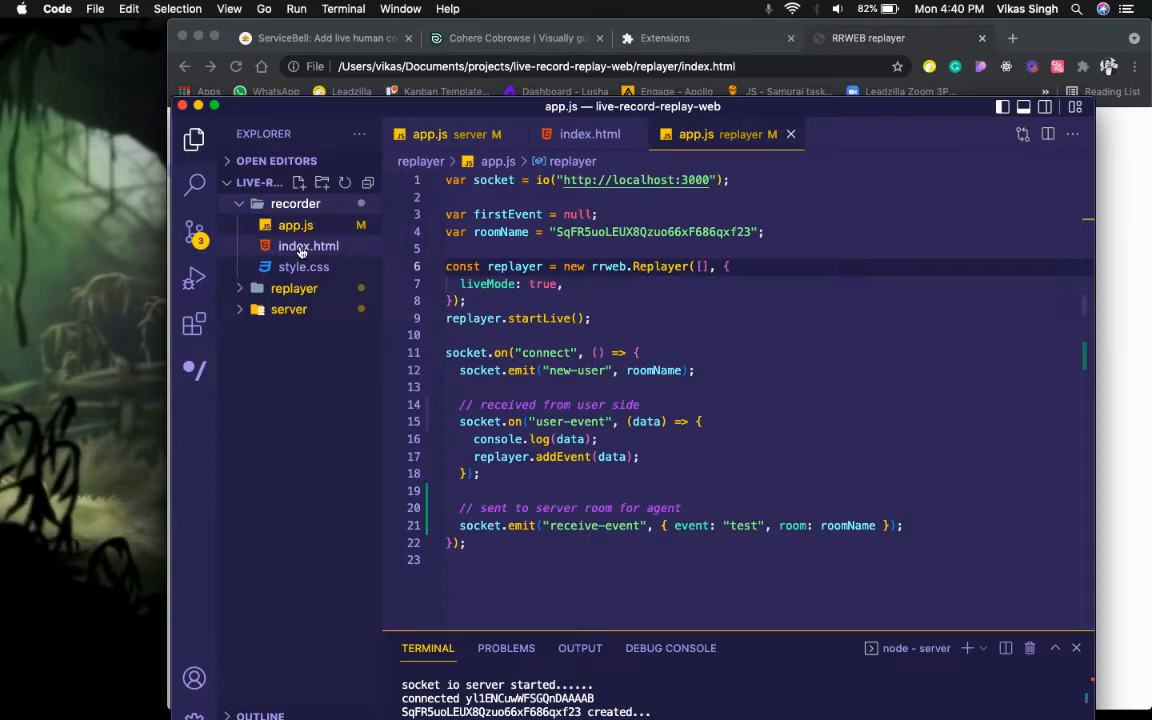
mouse_move(308, 246)
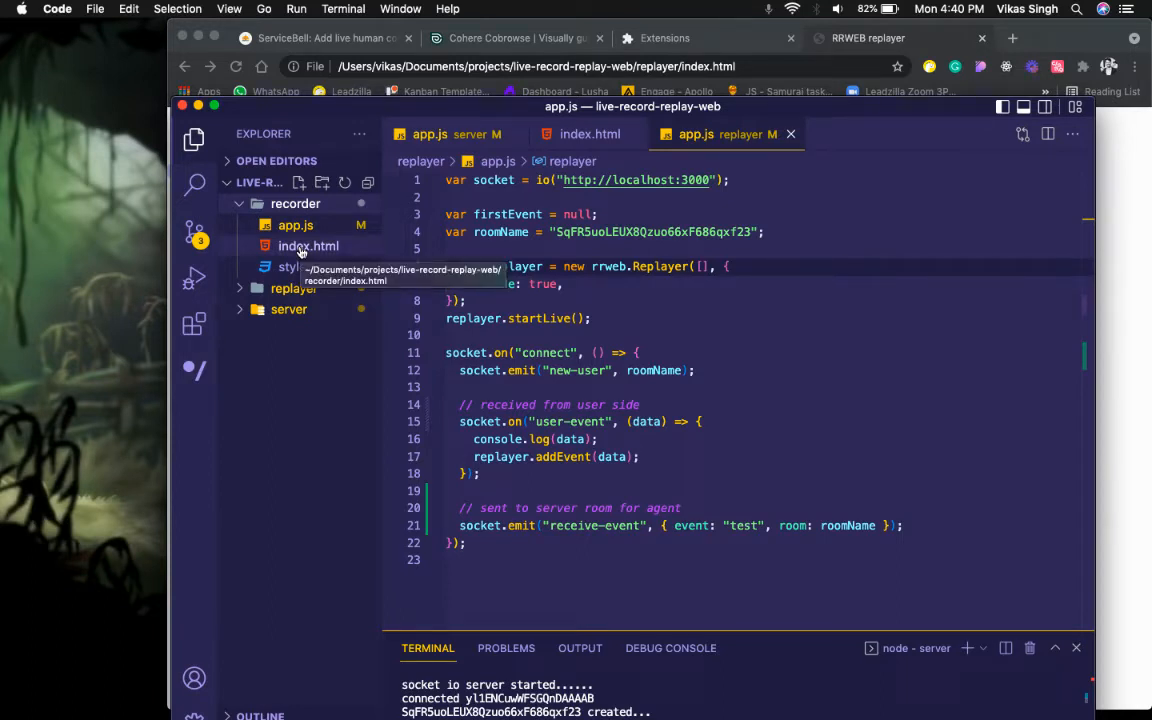
click(308, 246)
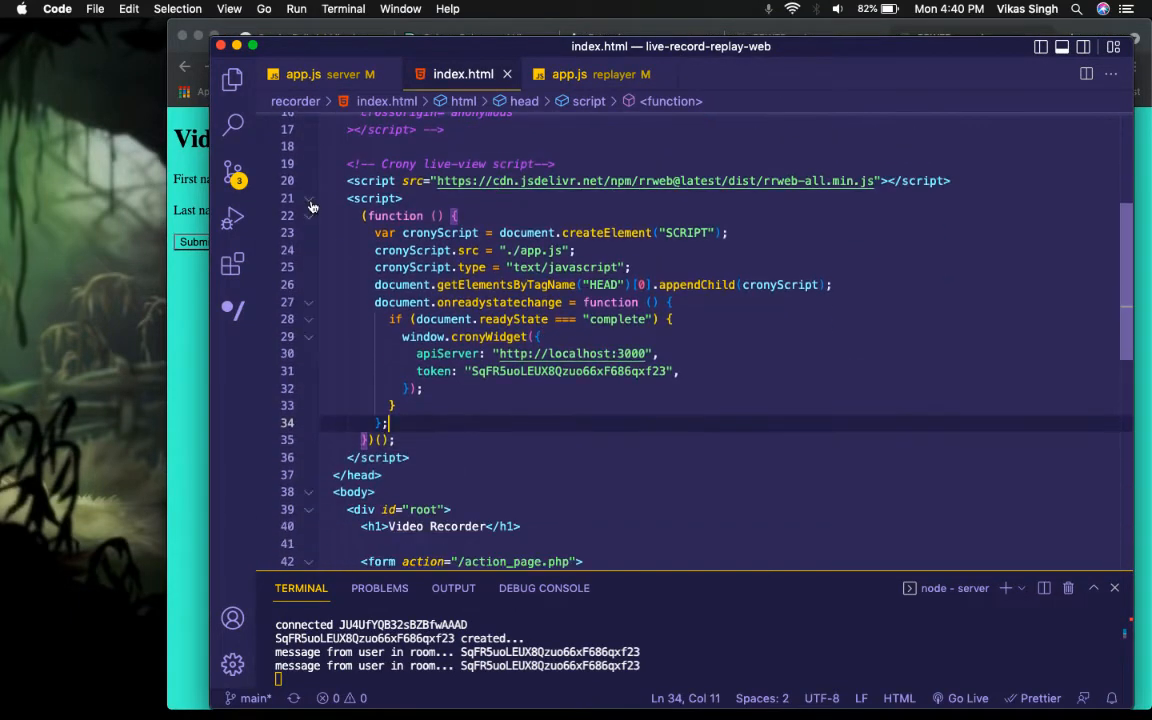
click(308, 198)
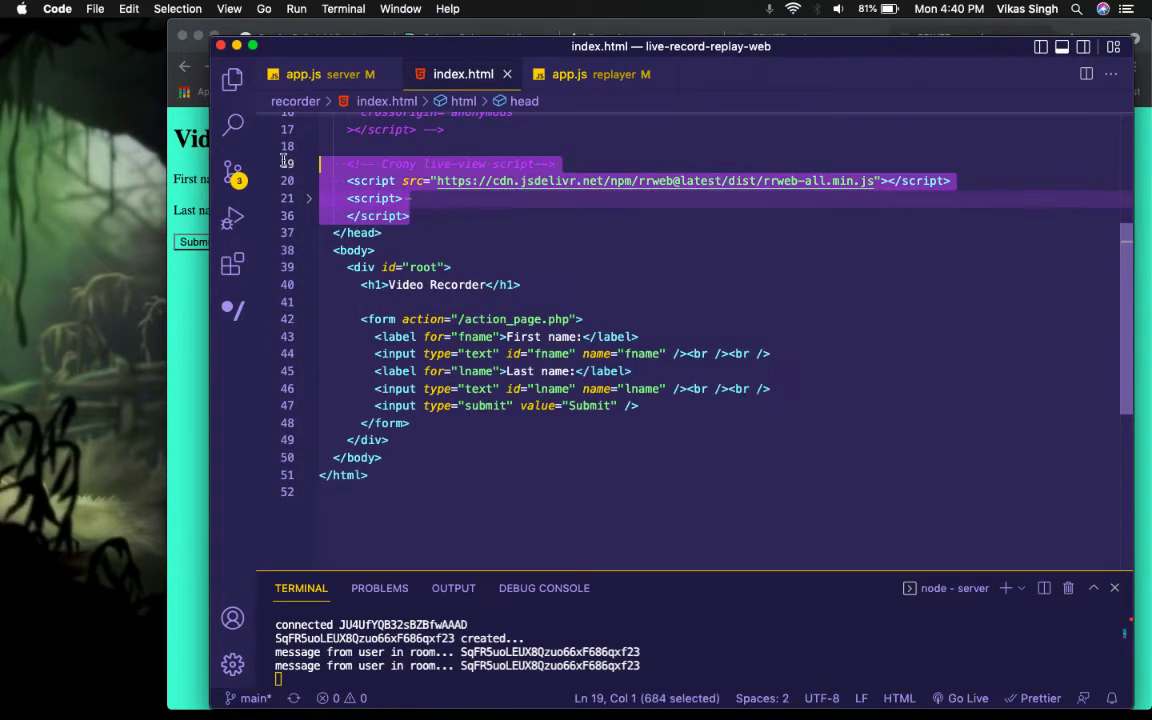
mouse_move(516, 228)
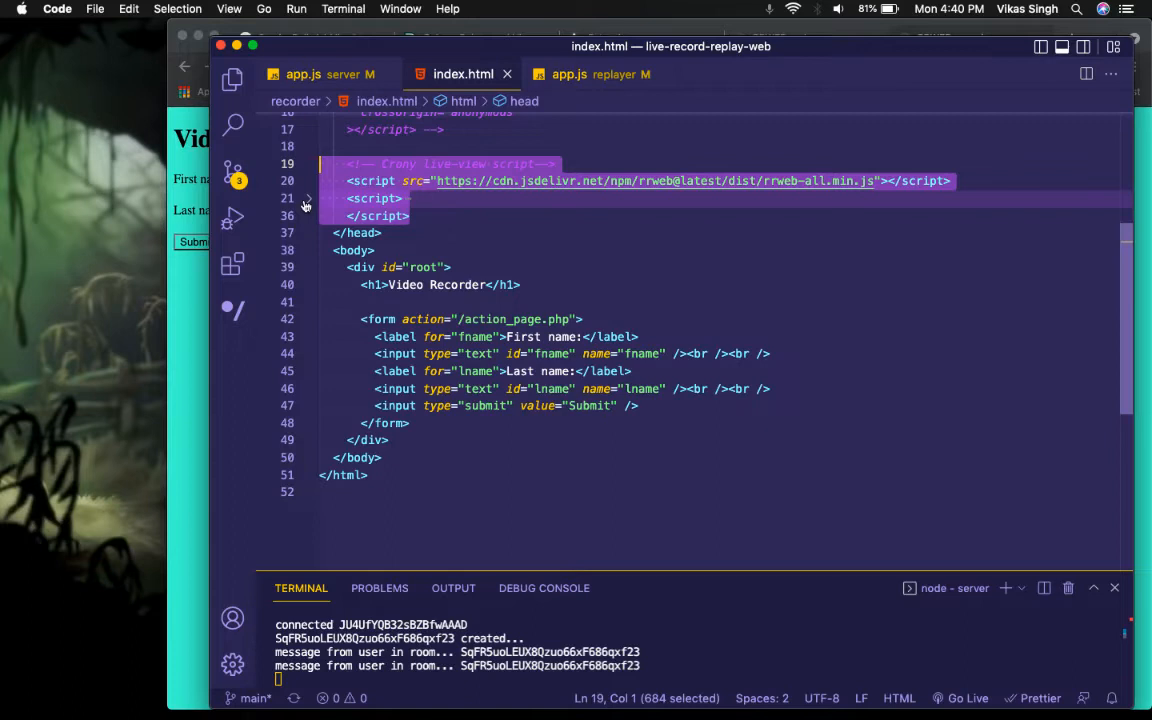
click(306, 198)
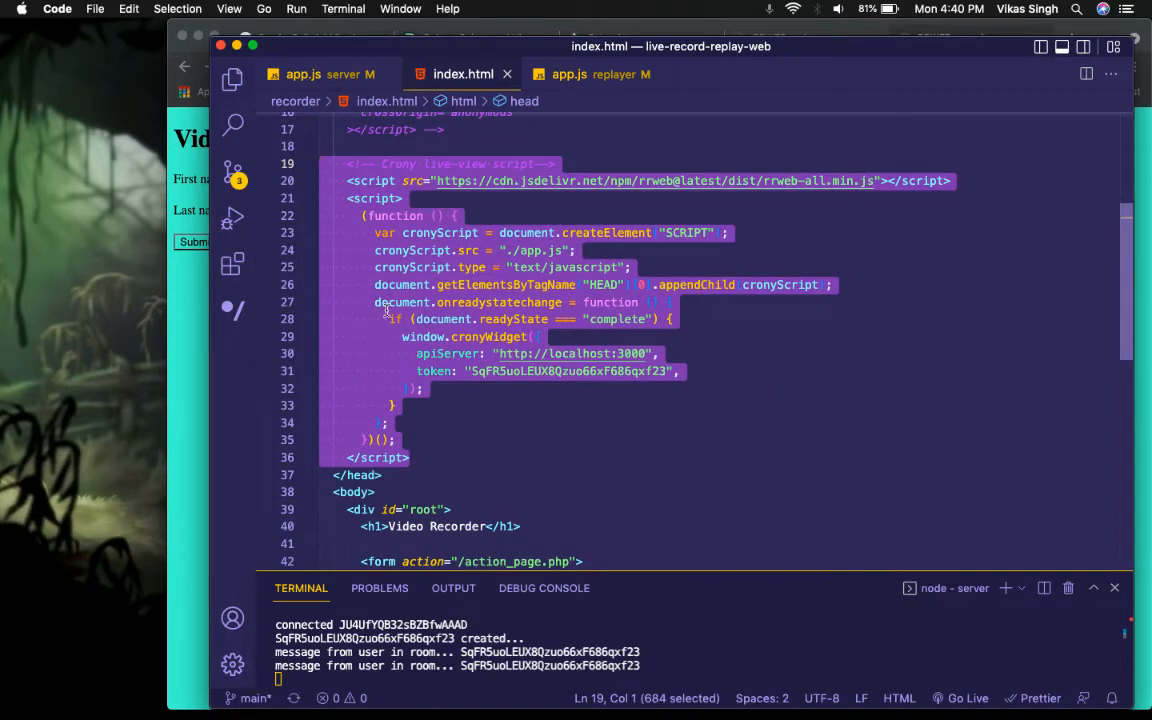
click(424, 388)
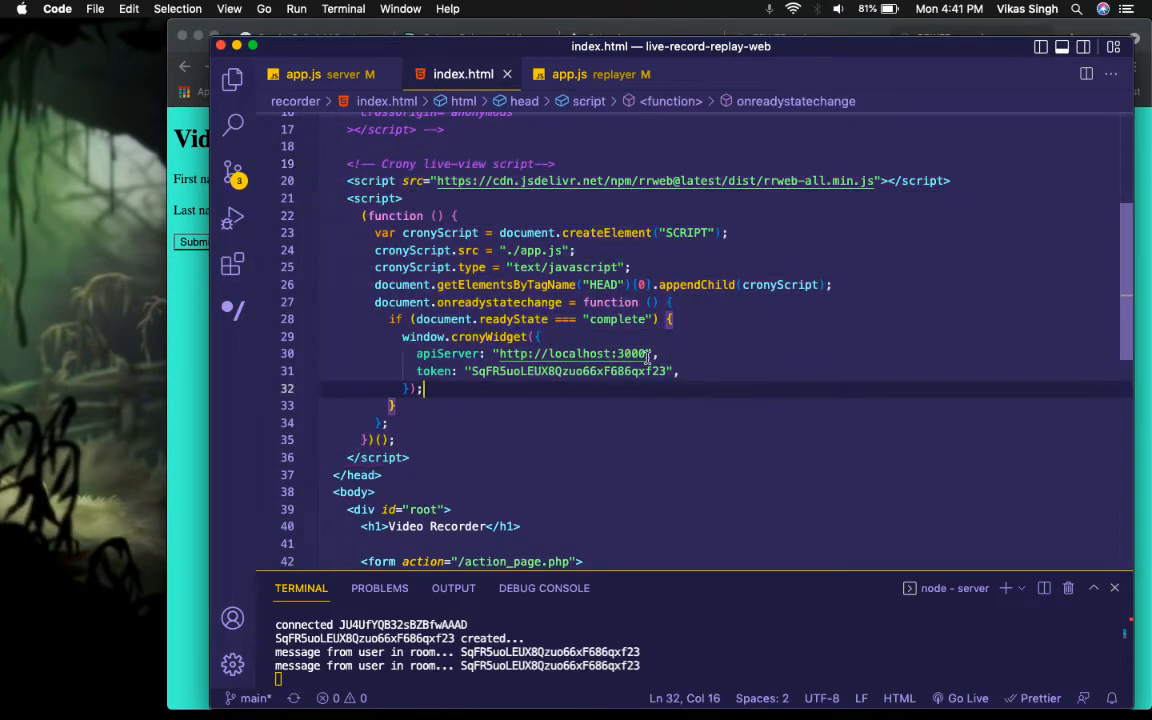
double_click(570, 352)
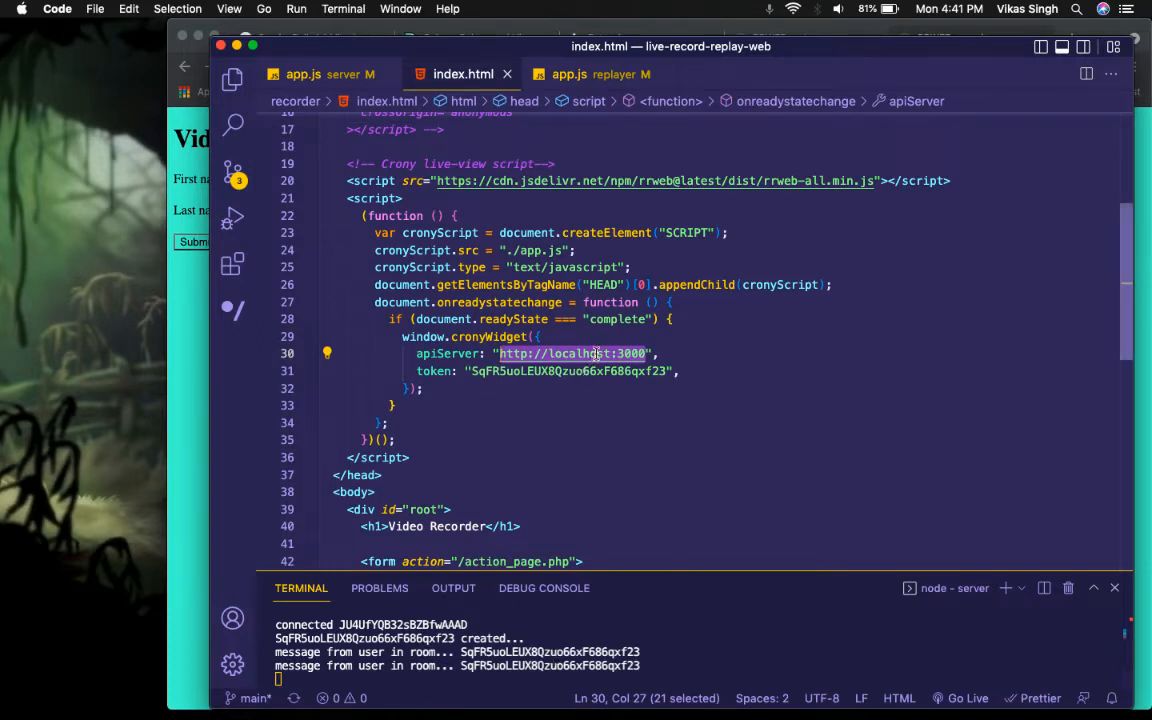
mouse_move(570, 352)
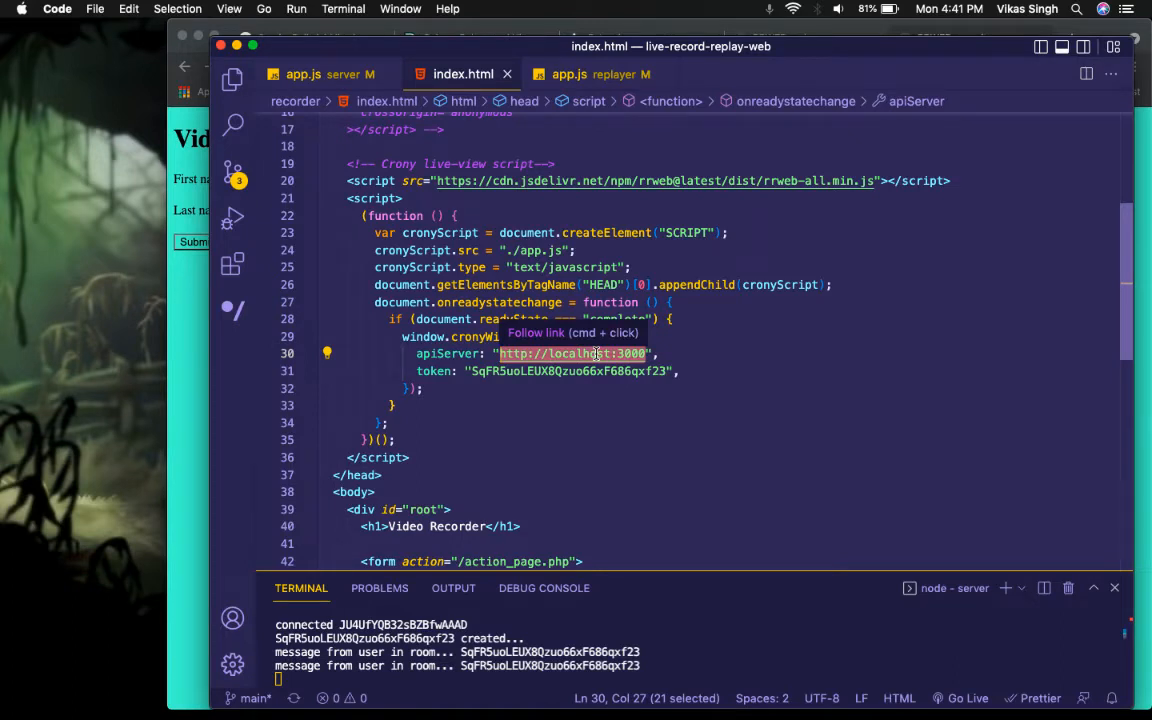
mouse_move(568, 384)
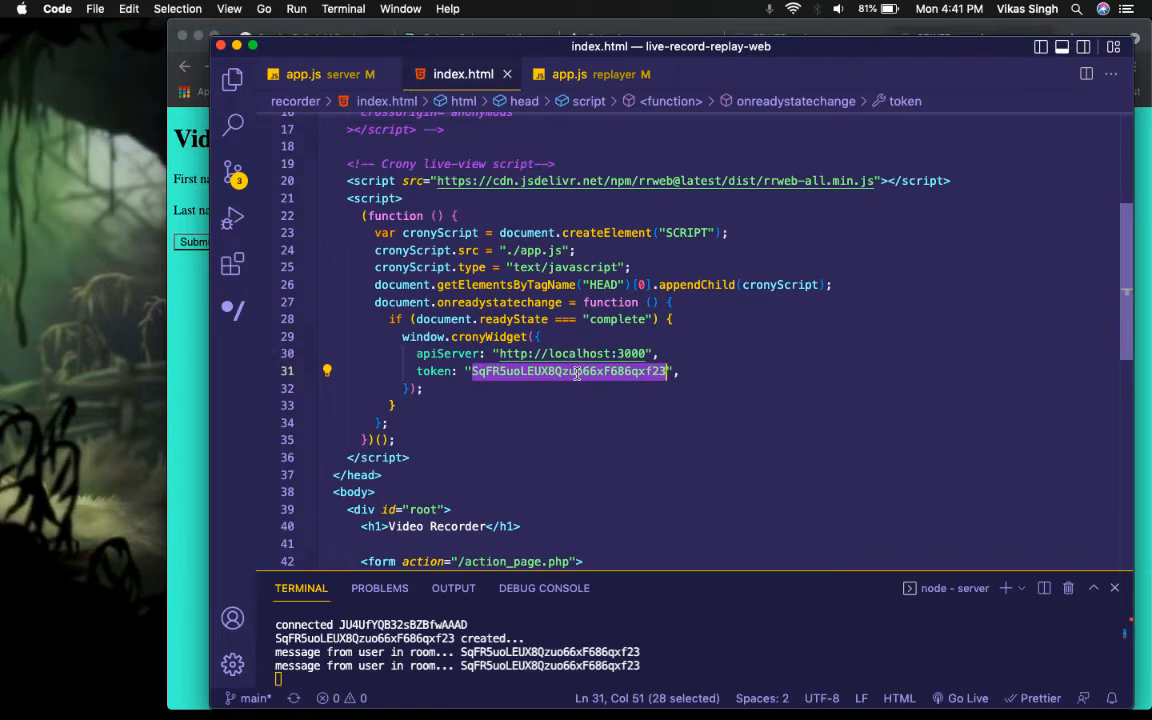
mouse_move(588, 144)
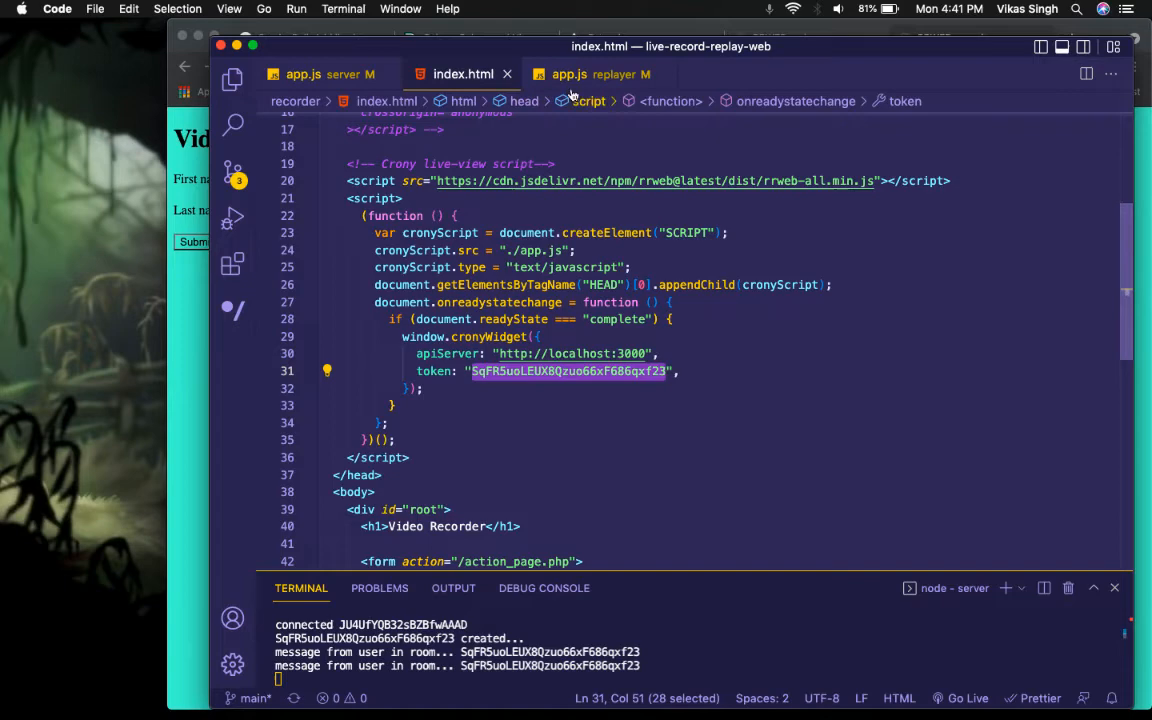
Show replayer app.js and recorder index.html side by side, caret on the localhost:3000 socket address
click(568, 72)
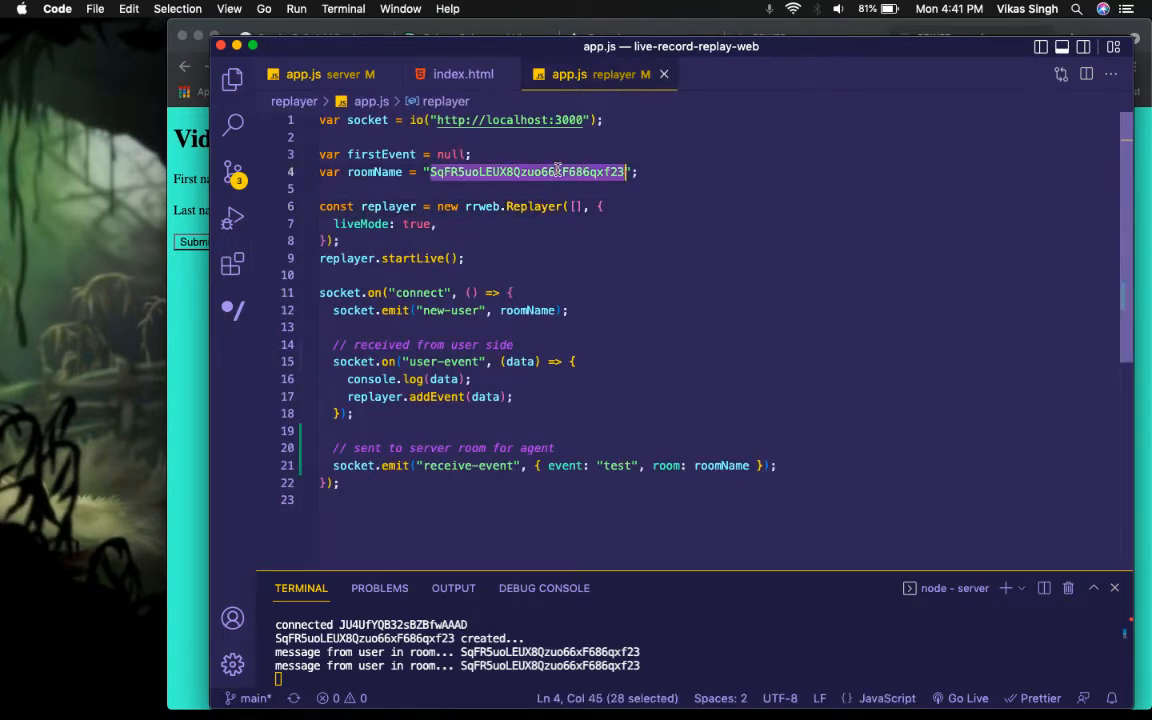
click(464, 72)
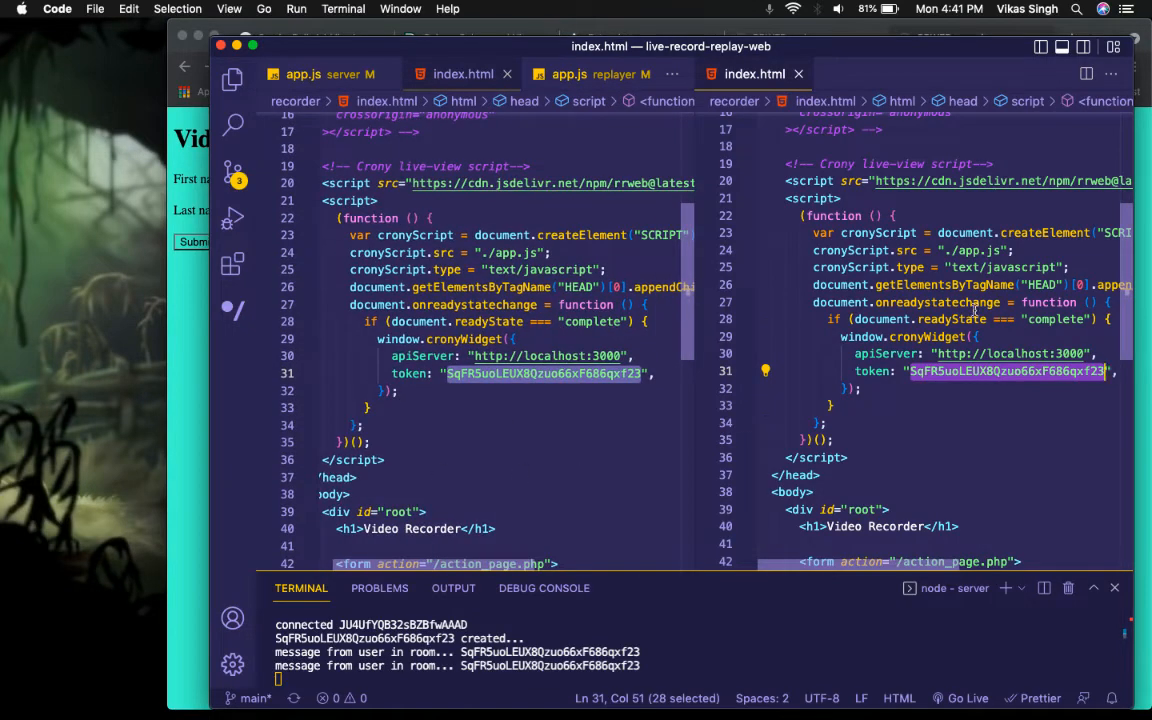
click(500, 72)
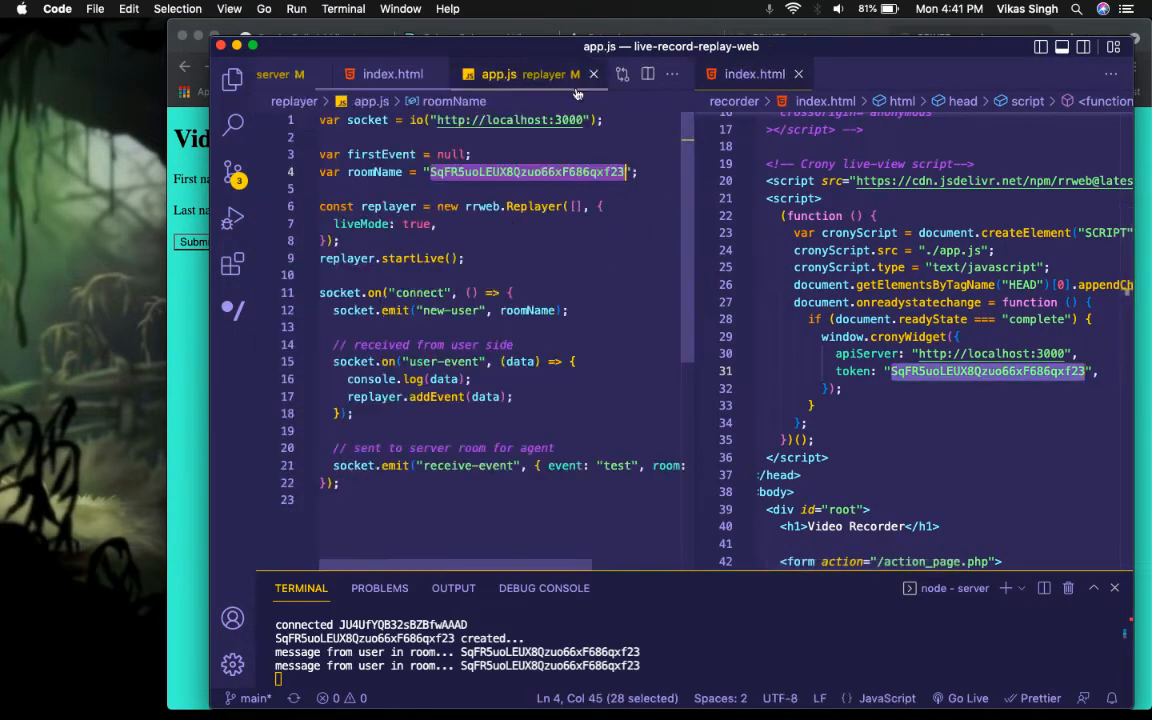
click(508, 172)
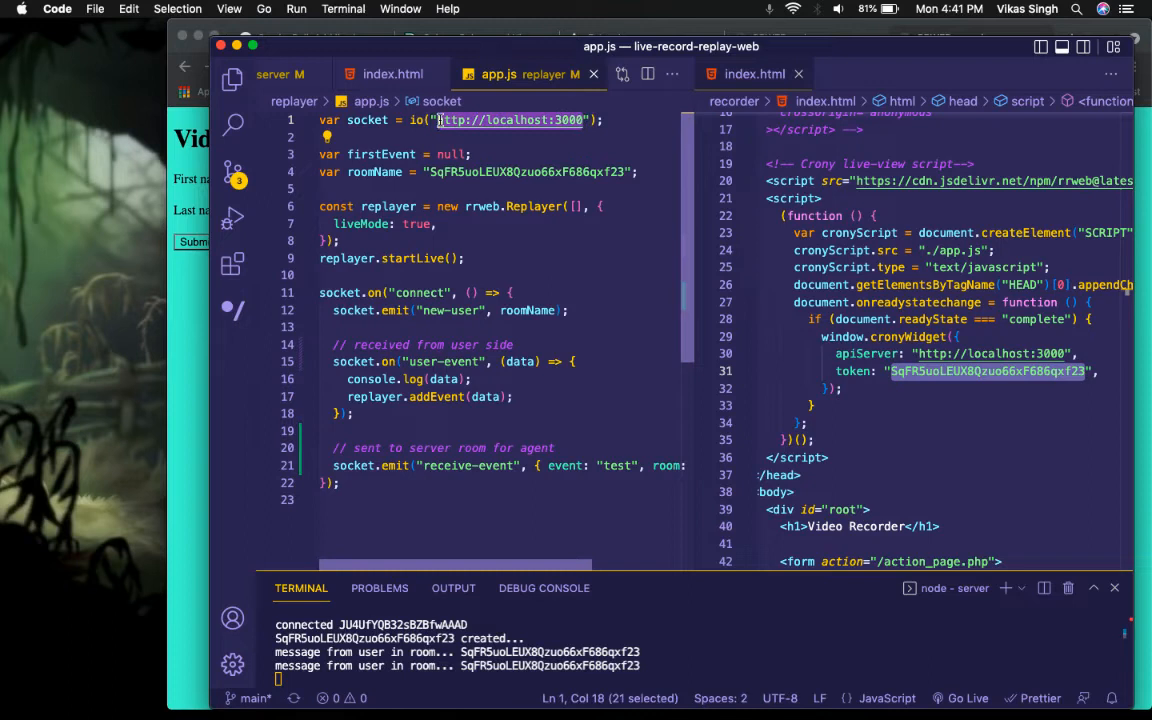
mouse_move(648, 198)
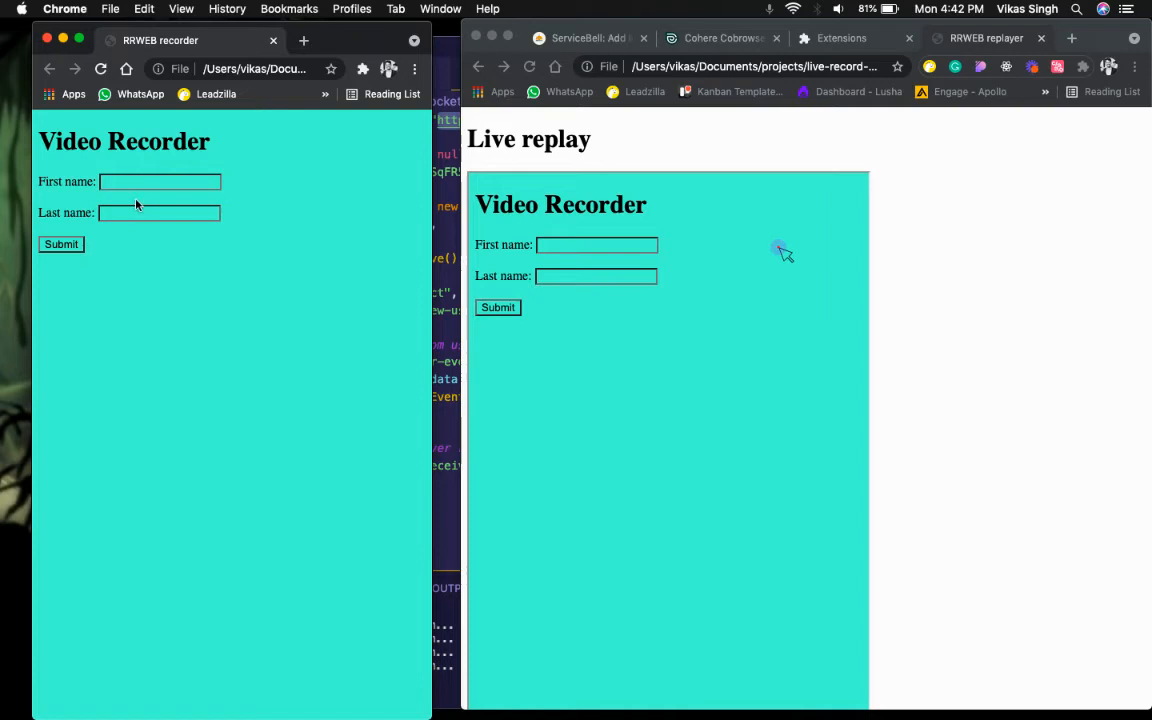
Enter 'hello' and 'there' in the recorder's name fields and submit the form
text(hej)
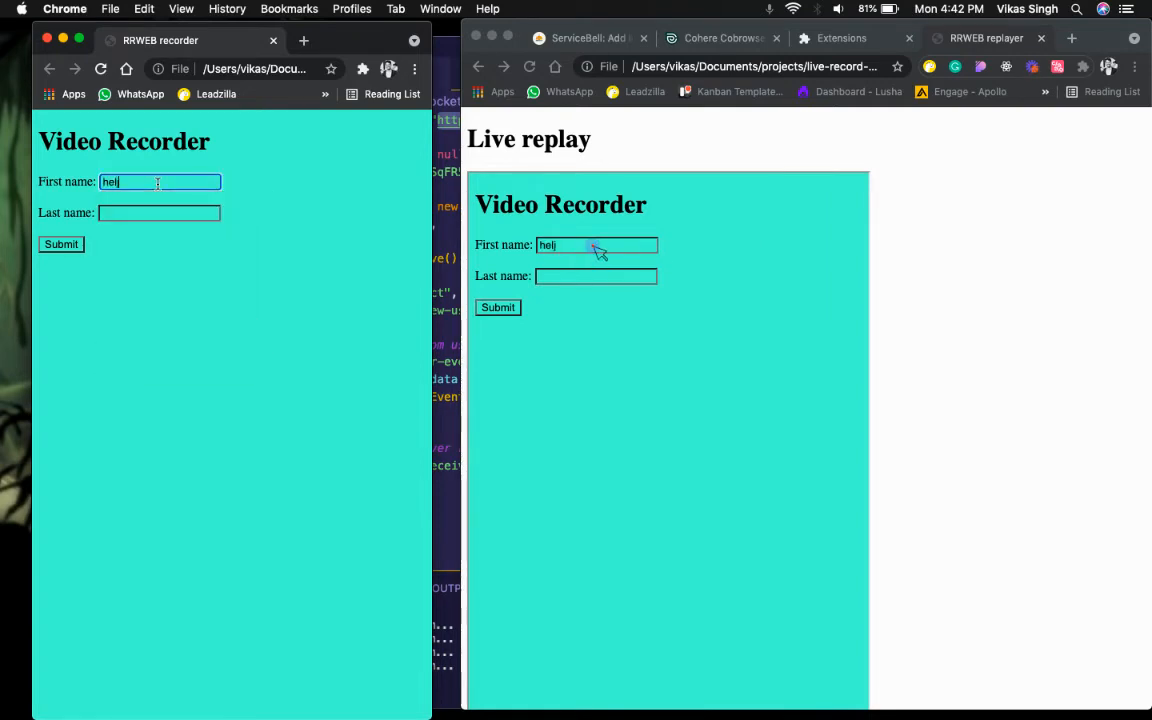
key(Backspace)
text(lo)
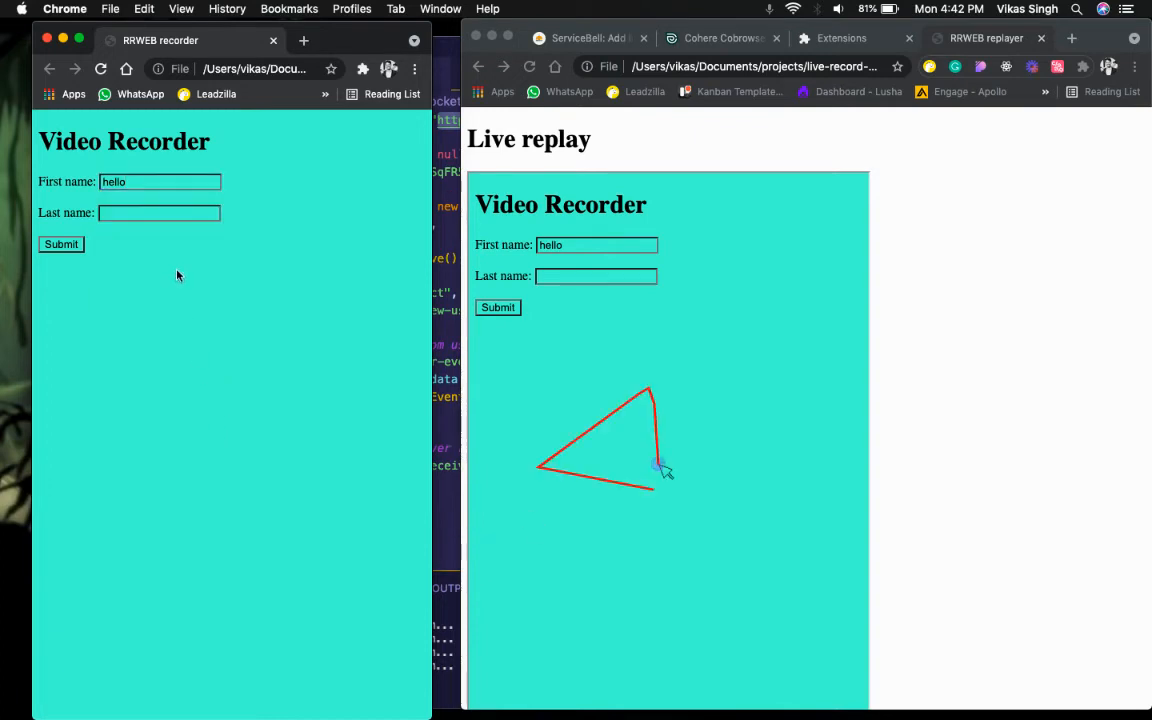
text(there)
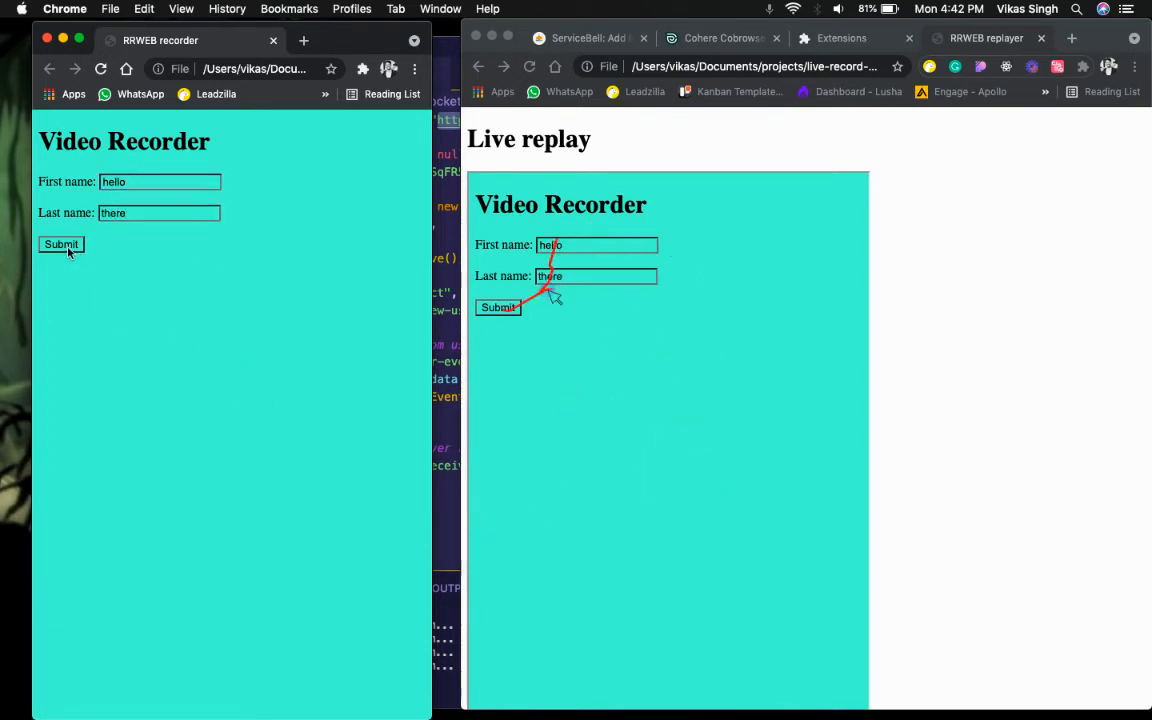
click(60, 244)
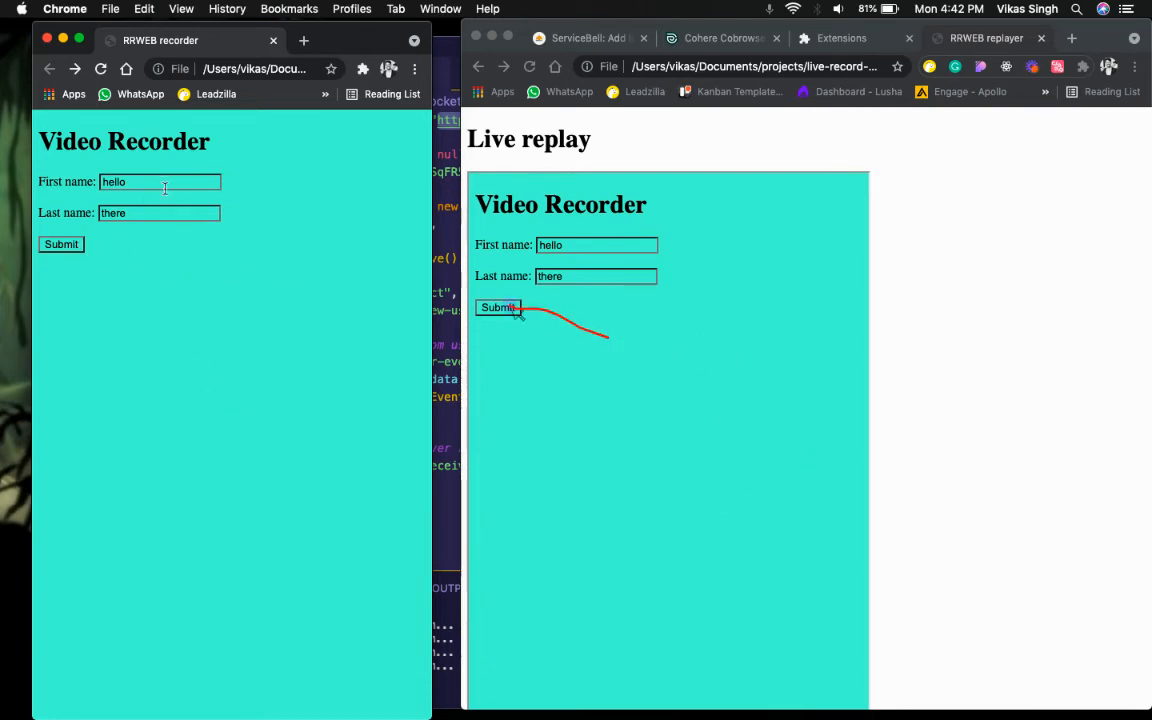
click(160, 180)
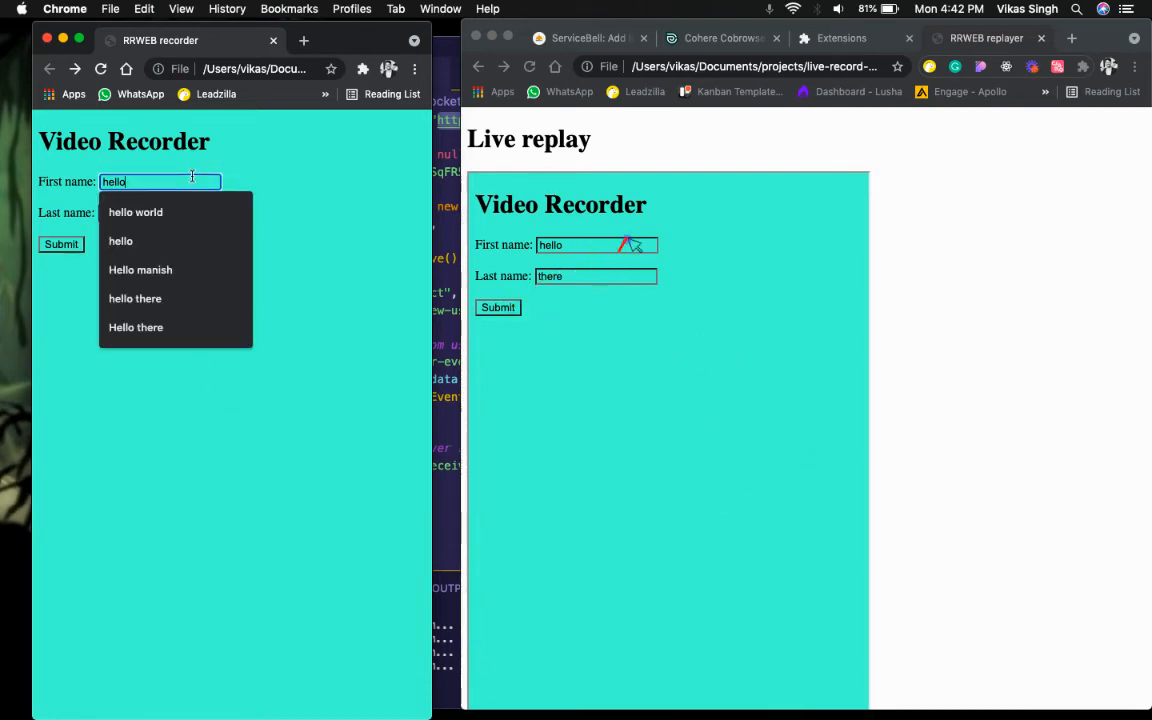